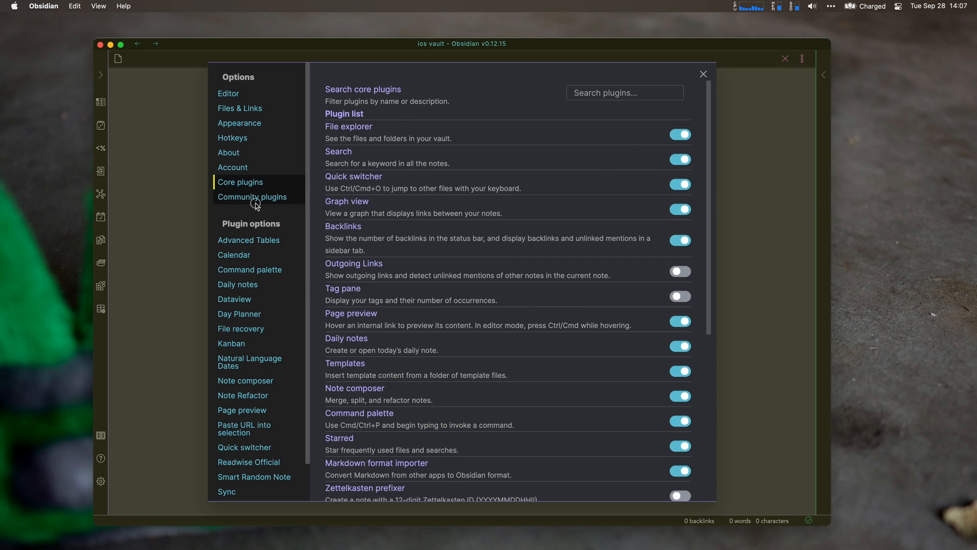
# Search community plugins for 'random' and read the Smart Random Note plugin's readme.
pyautogui.click(252, 197)
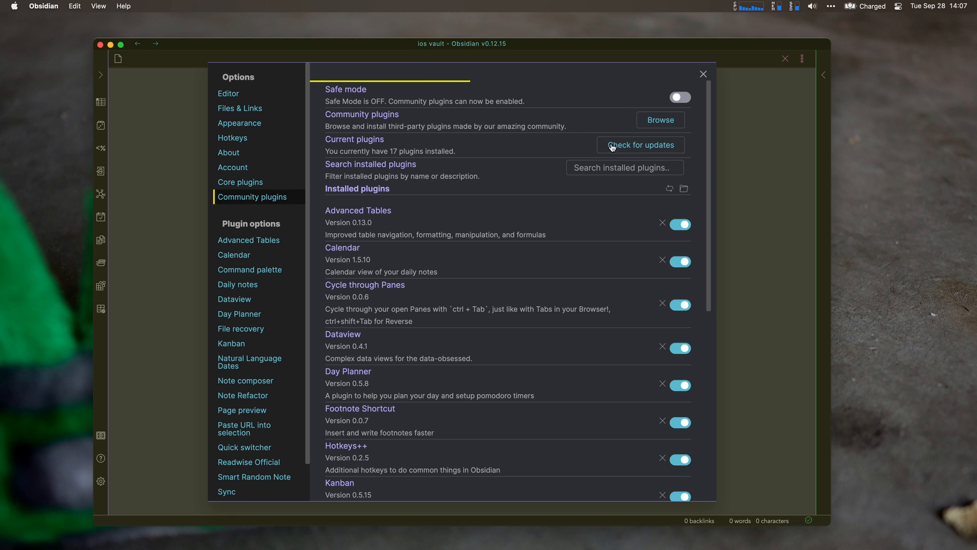
pyautogui.click(661, 120)
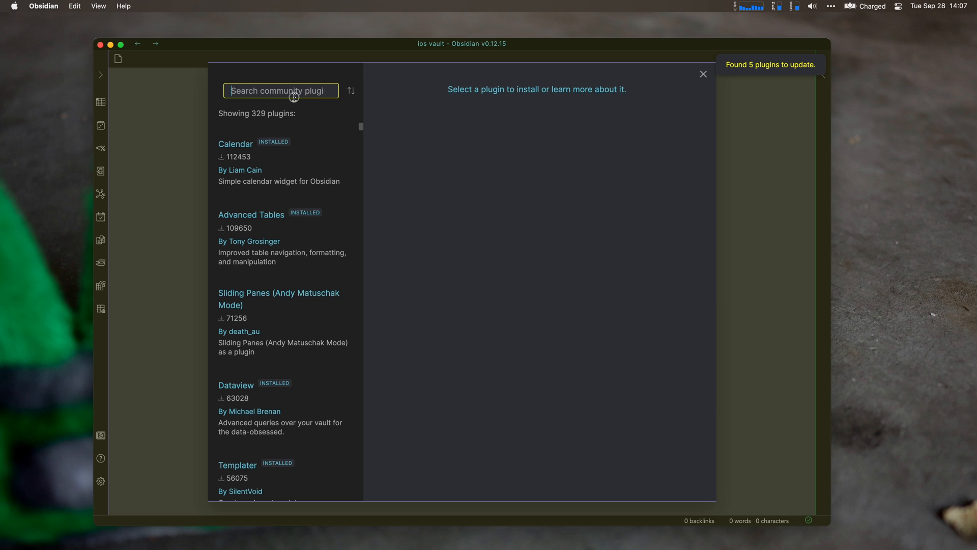
pyautogui.write('random')
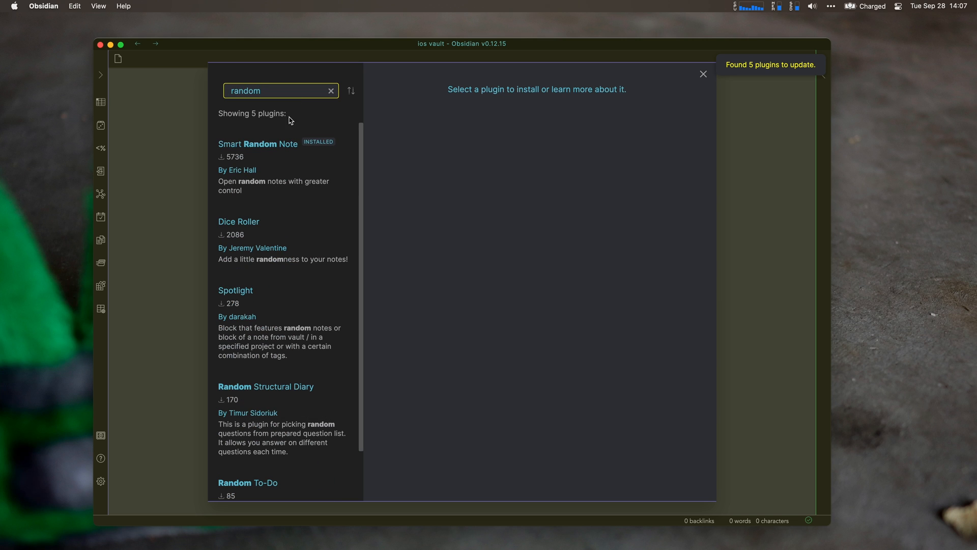
pyautogui.click(282, 161)
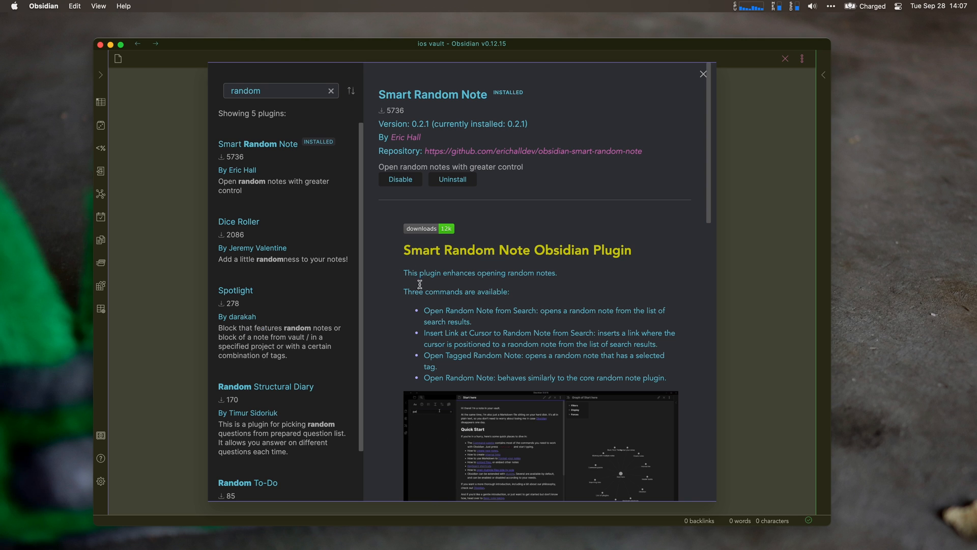
pyautogui.scroll(-3)
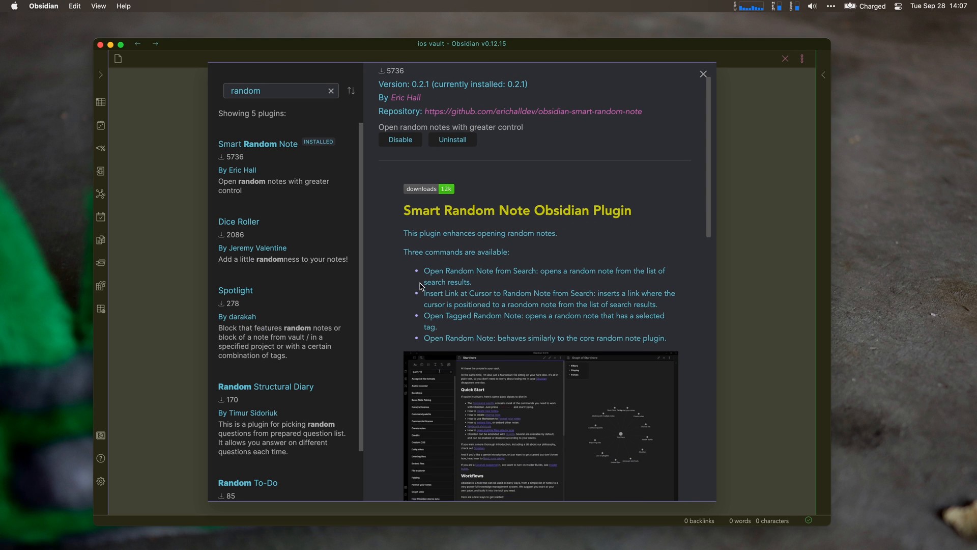
pyautogui.scroll(-3)
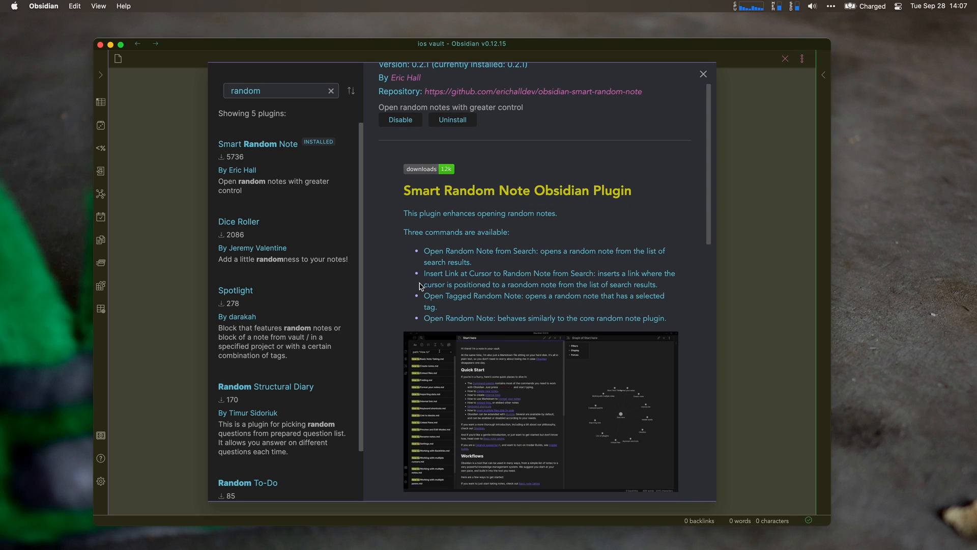
pyautogui.scroll(-3)
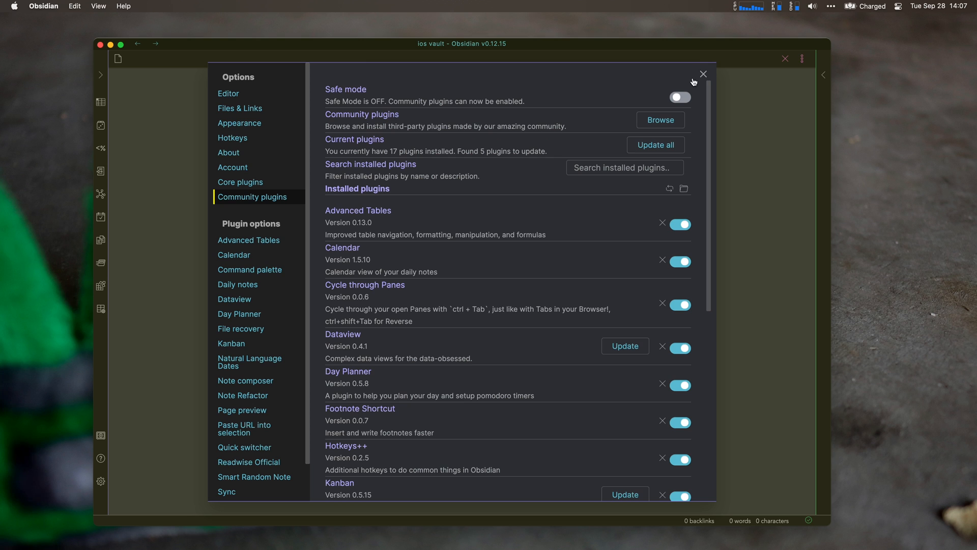
# Close Settings, load a saved workspace via the 'load' command, and collapse the left sidebar.
pyautogui.click(703, 74)
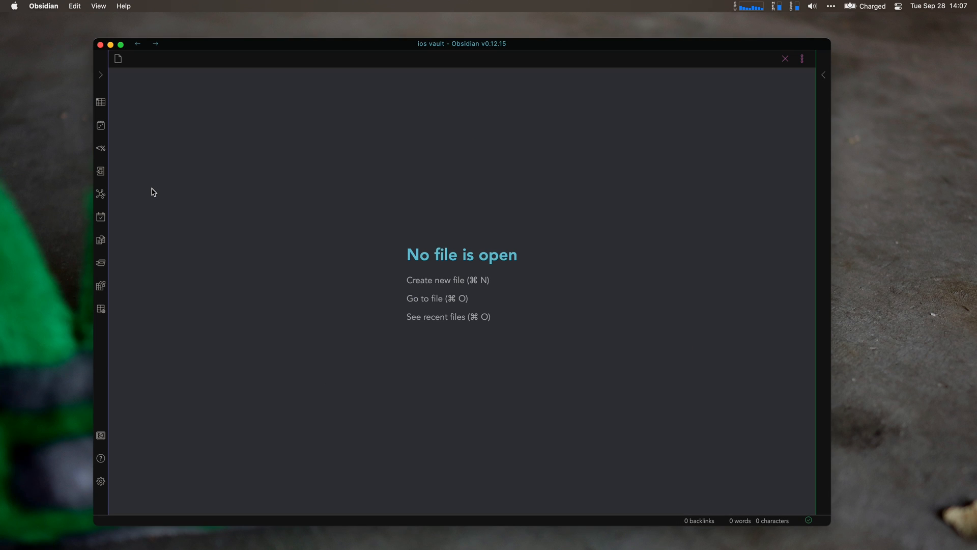
pyautogui.write('load')
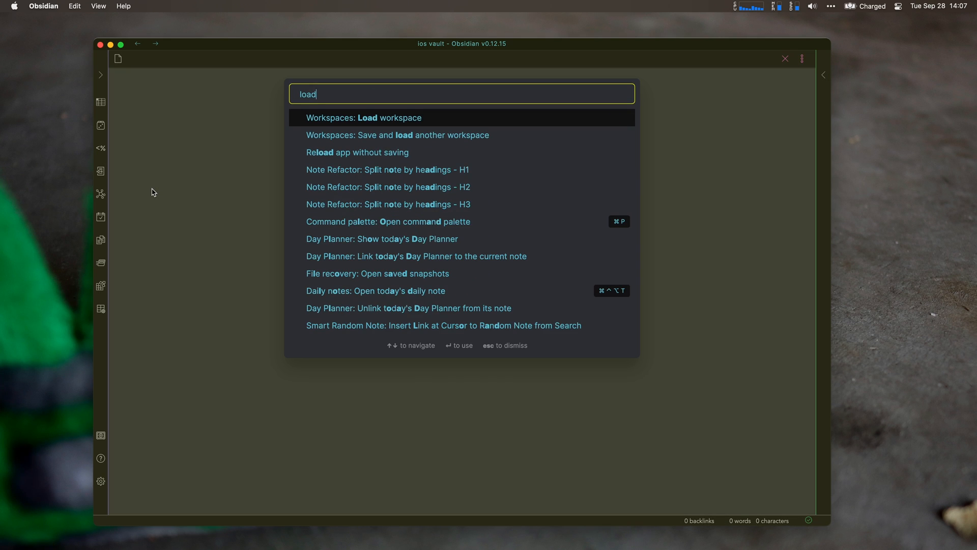
pyautogui.click(363, 117)
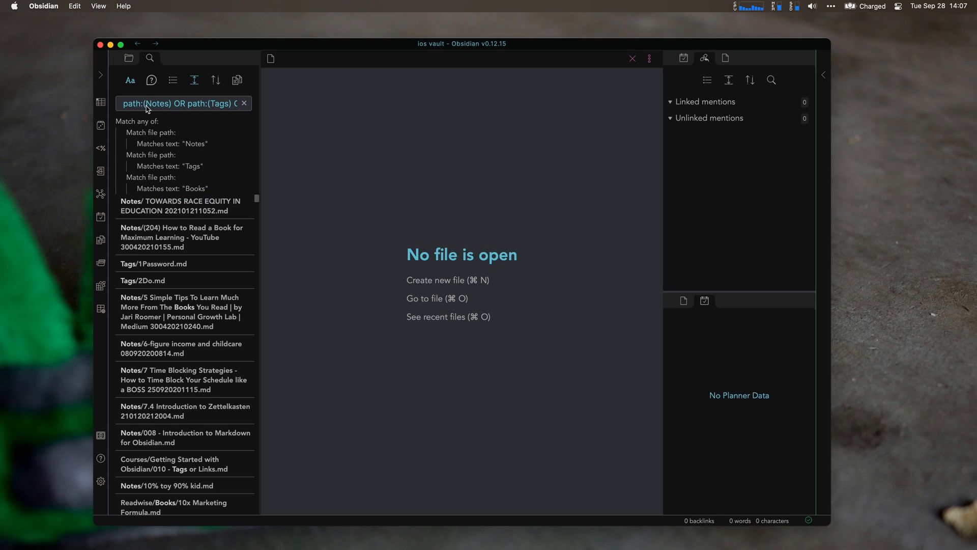
pyautogui.moveTo(101, 81)
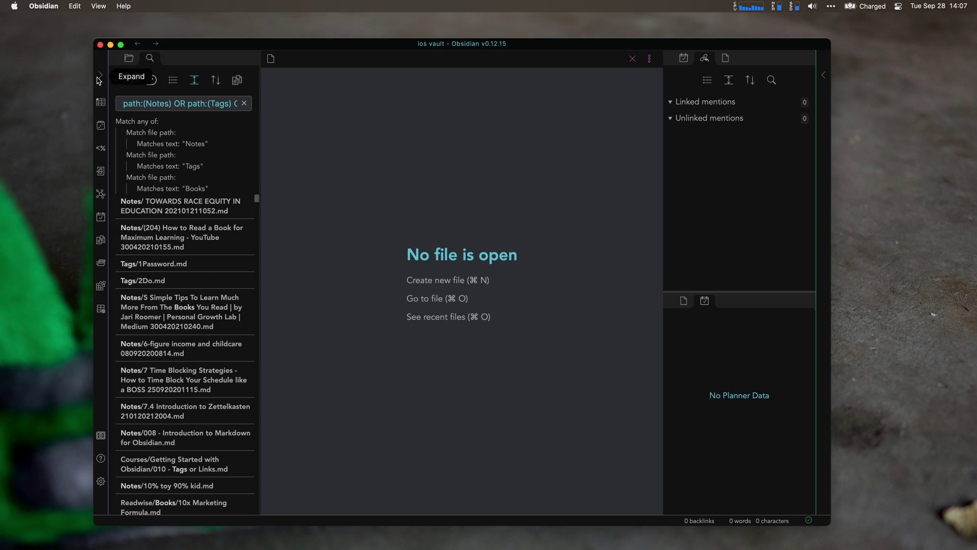
pyautogui.moveTo(102, 81)
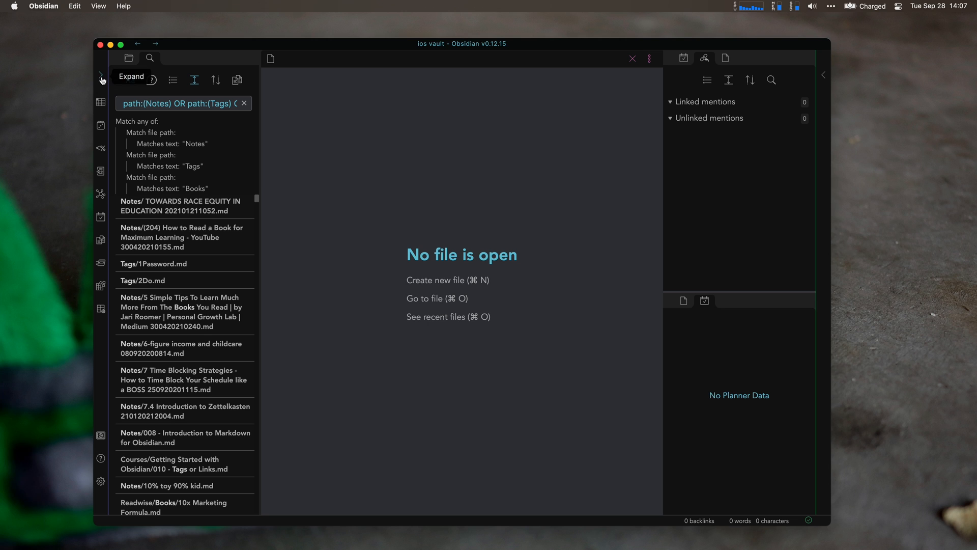
pyautogui.click(101, 79)
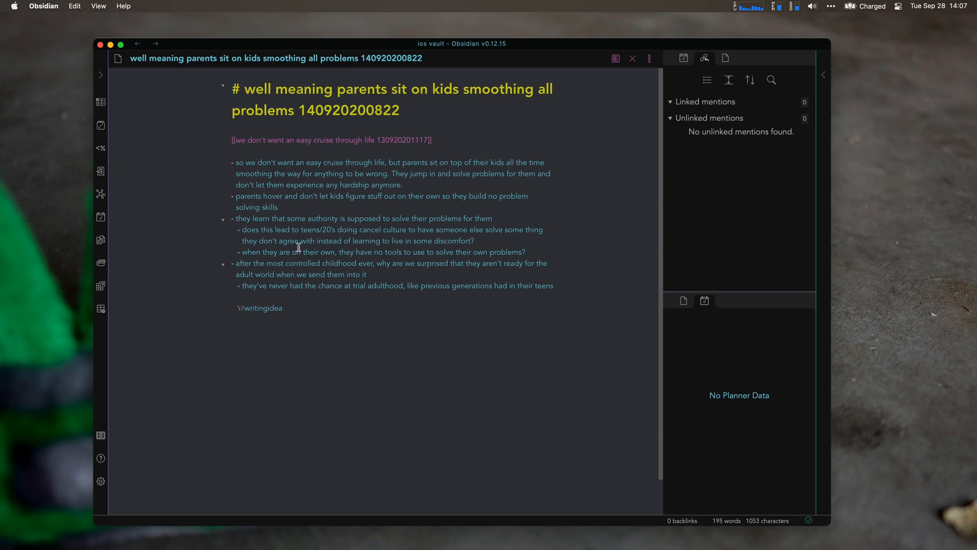
pyautogui.moveTo(433, 115)
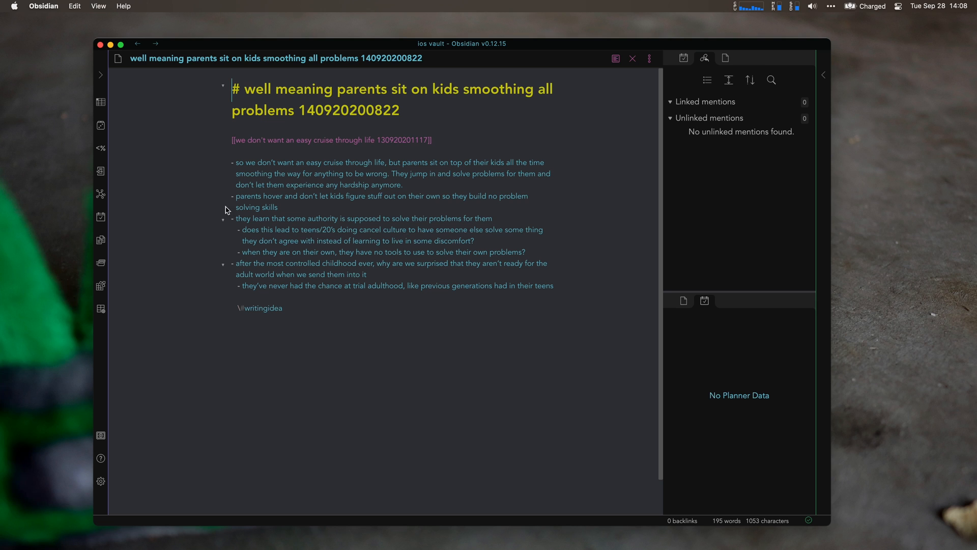
pyautogui.moveTo(196, 247)
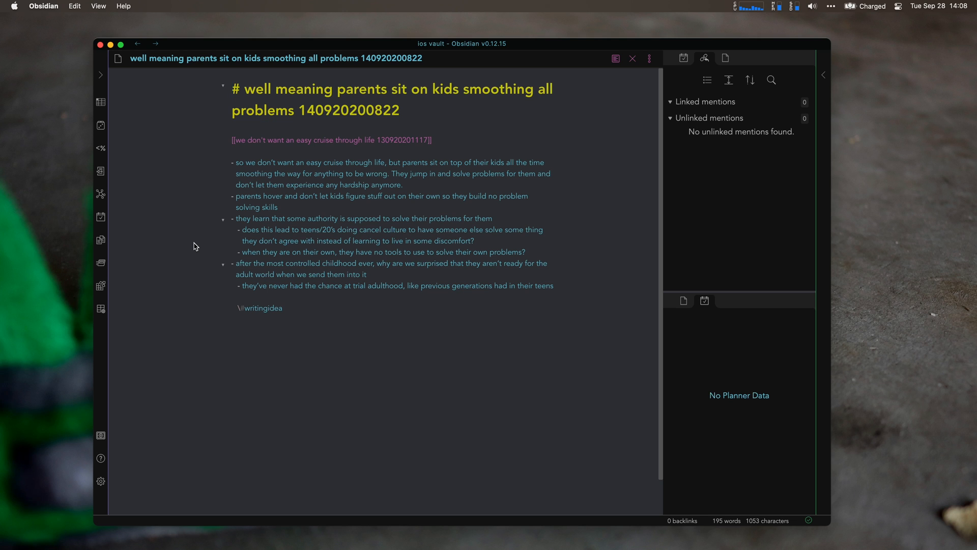
pyautogui.moveTo(227, 246)
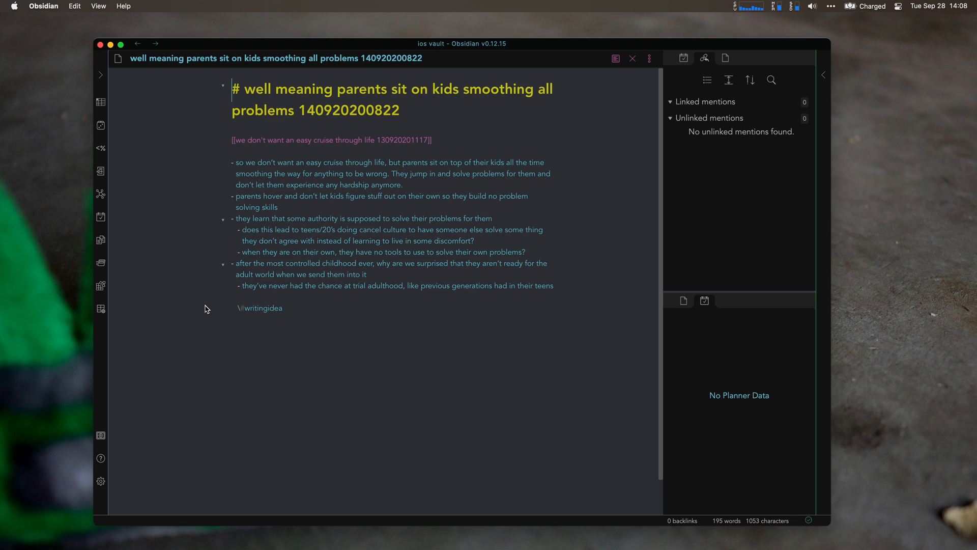
pyautogui.moveTo(227, 312)
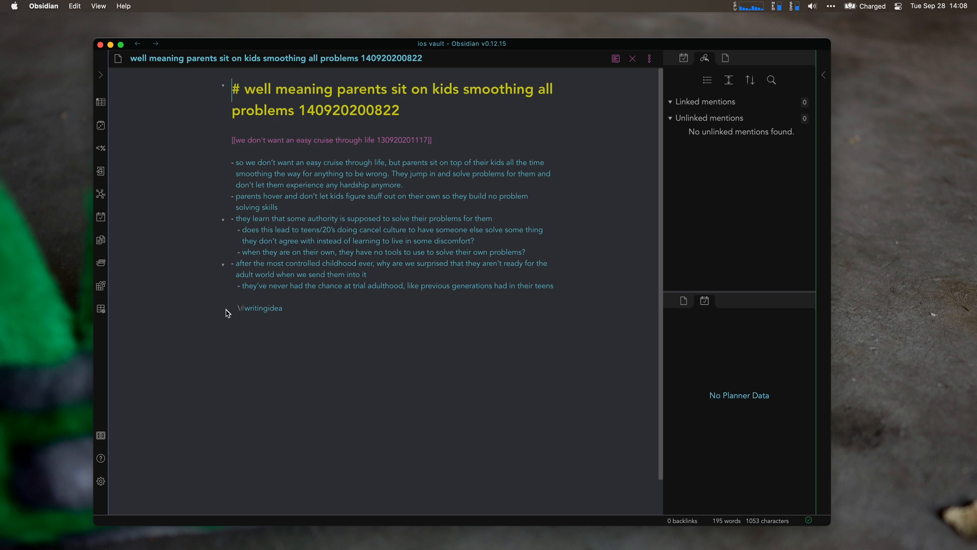
pyautogui.moveTo(100, 125)
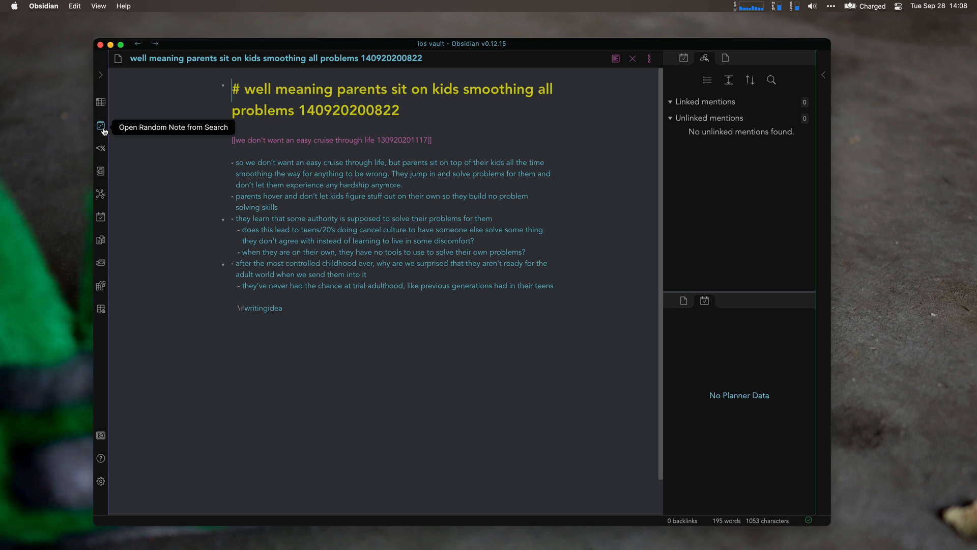
pyautogui.moveTo(115, 164)
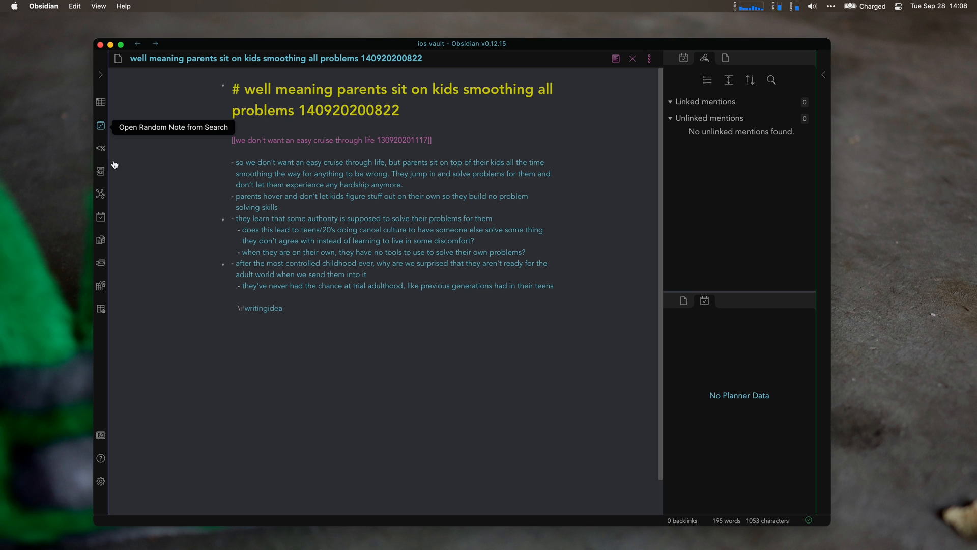
pyautogui.moveTo(104, 148)
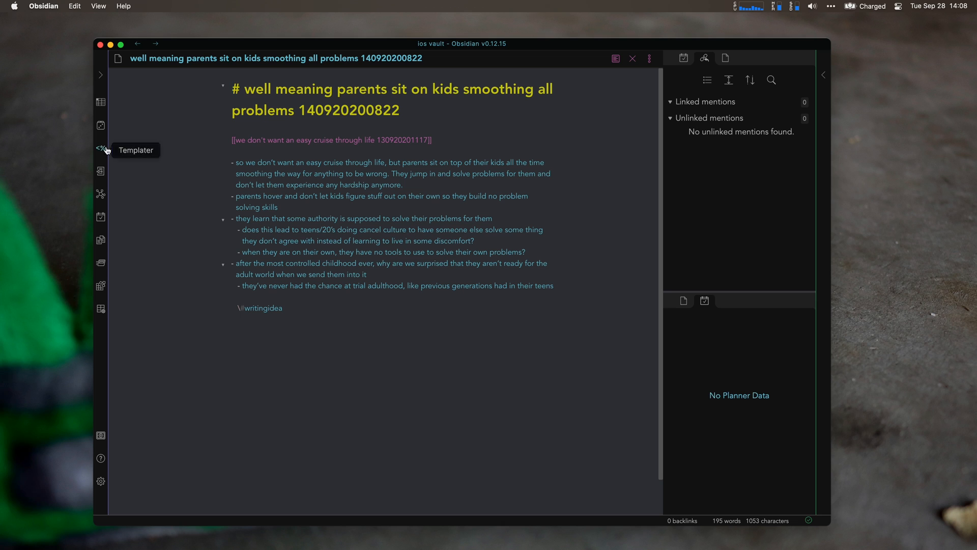
pyautogui.moveTo(100, 129)
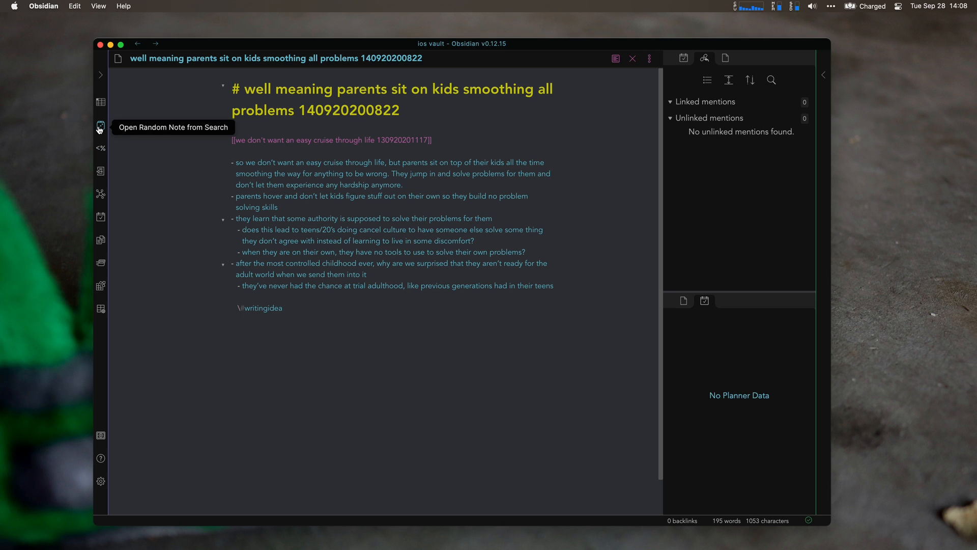
# Open a random note from search, landing on 'Spotlight', and scroll through it.
pyautogui.click(101, 126)
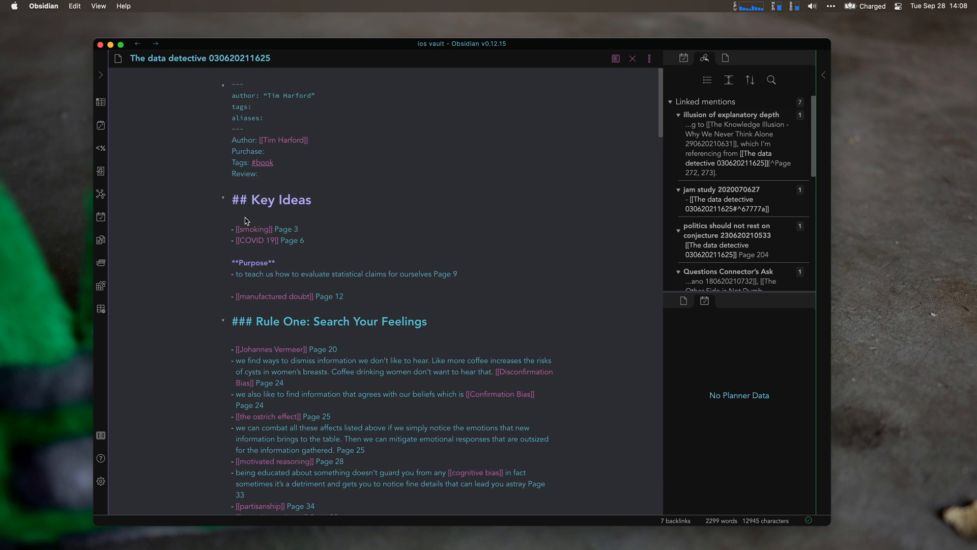
pyautogui.moveTo(414, 309)
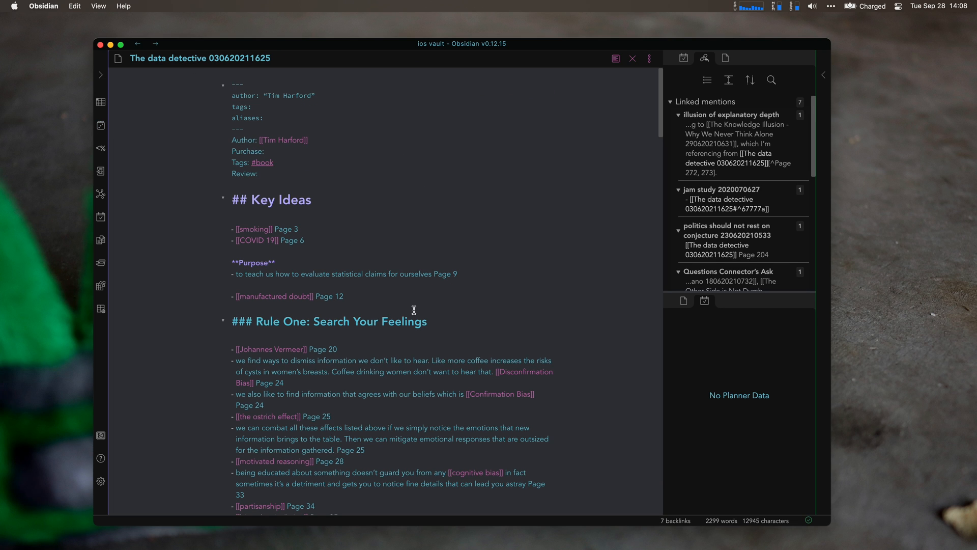
pyautogui.scroll(-3)
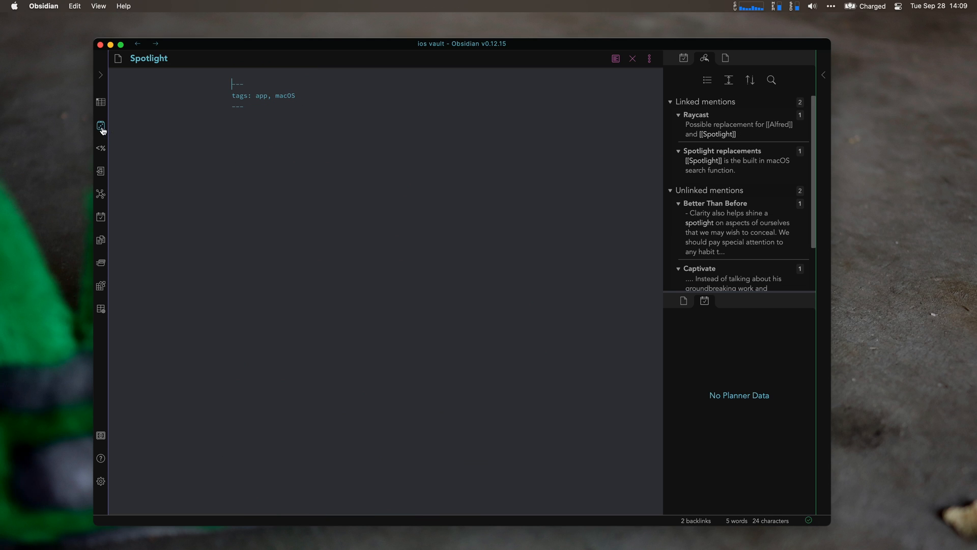
pyautogui.moveTo(101, 127)
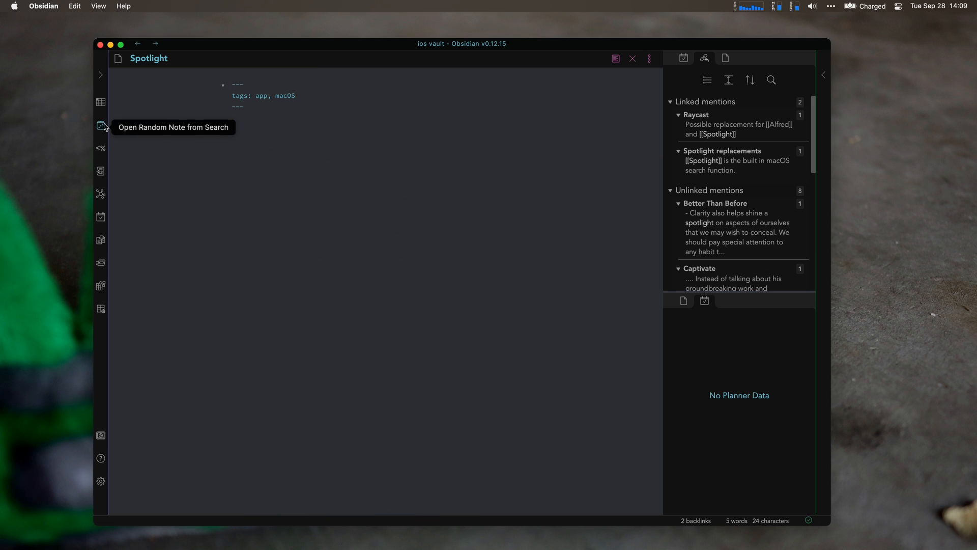
# Open the random 'construction' note and scroll through its thirteen unlinked mentions.
pyautogui.click(101, 126)
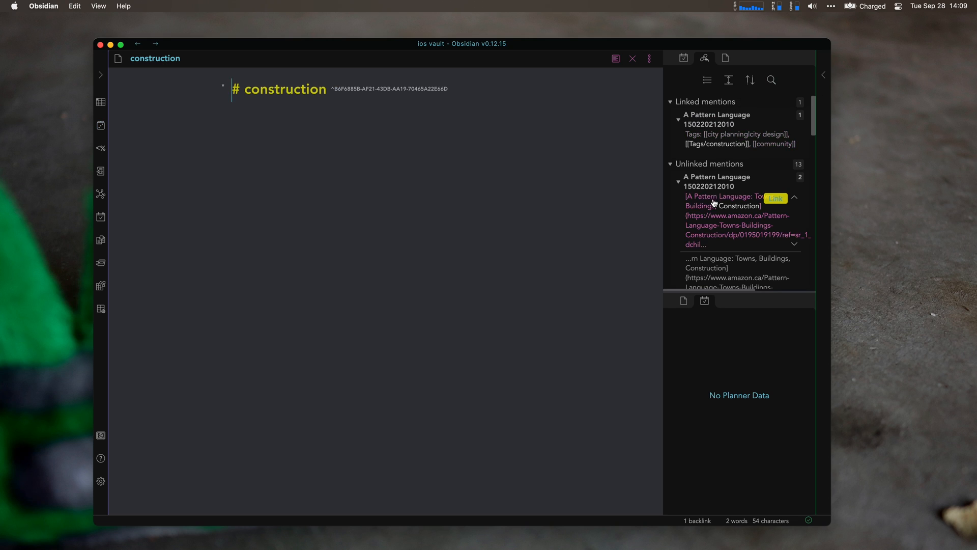
pyautogui.scroll(-3)
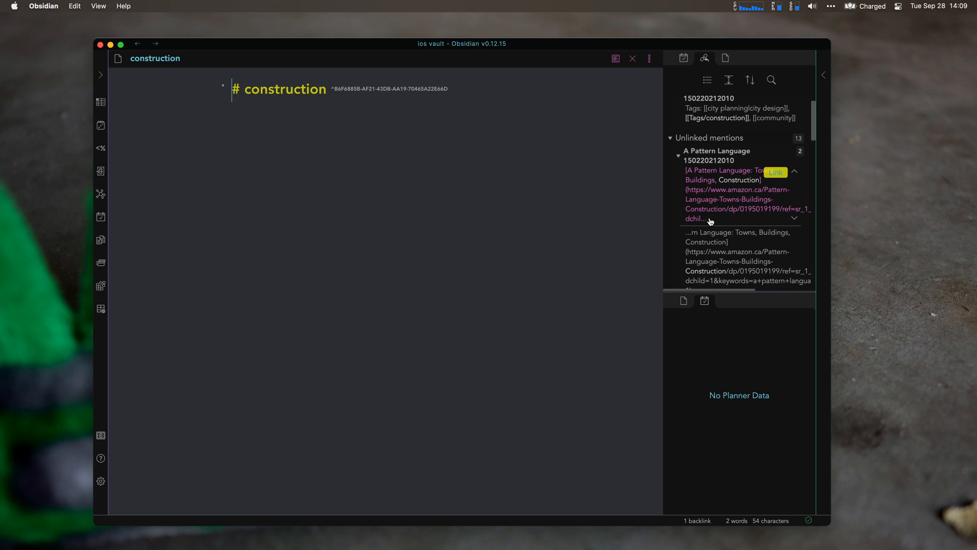
pyautogui.scroll(-3)
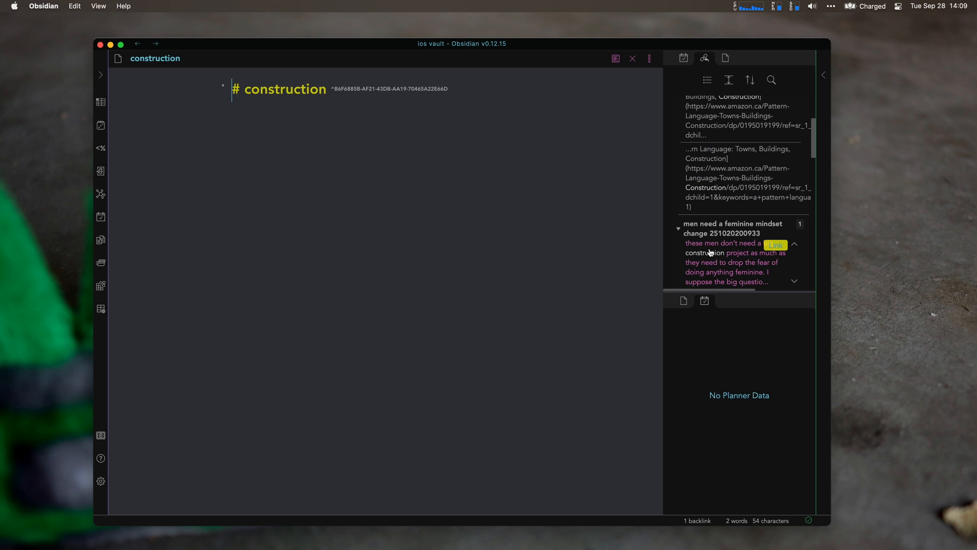
pyautogui.moveTo(680, 277)
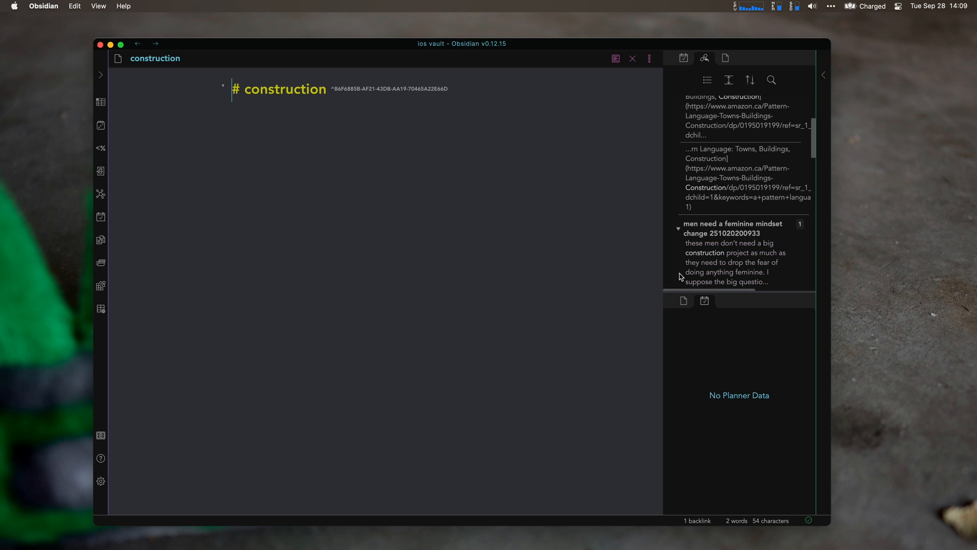
pyautogui.scroll(-3)
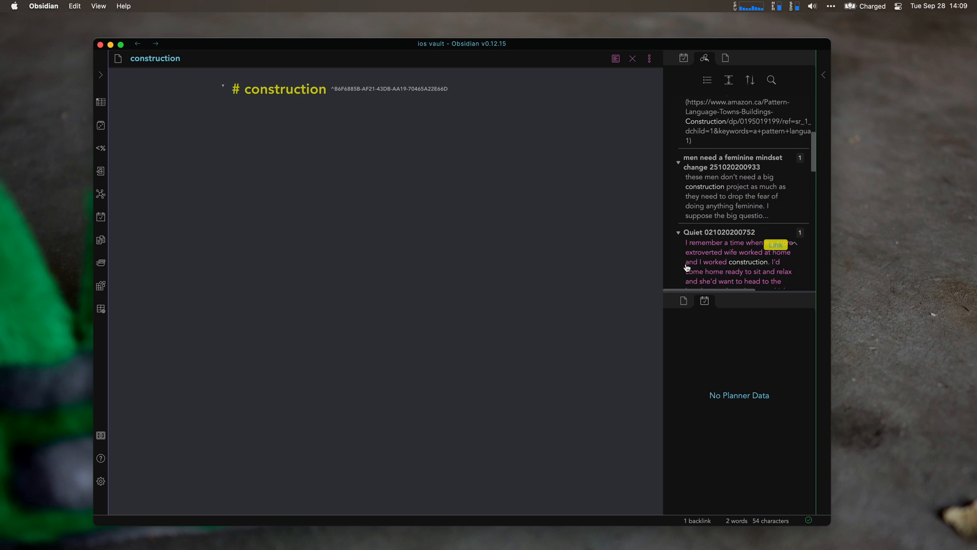
pyautogui.moveTo(100, 126)
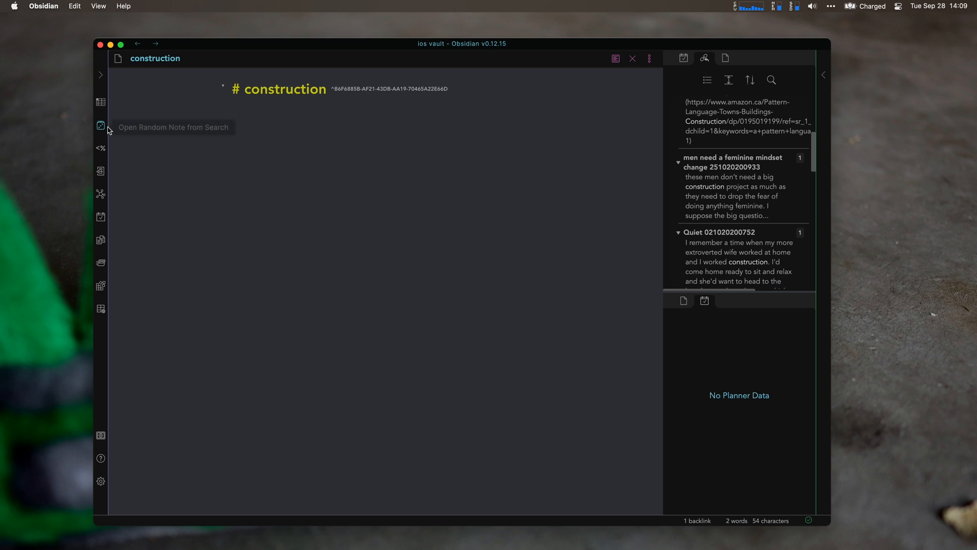
# Open the random 'Jeopardy' note and rename it 'Jeopardy Game Show'.
pyautogui.click(100, 126)
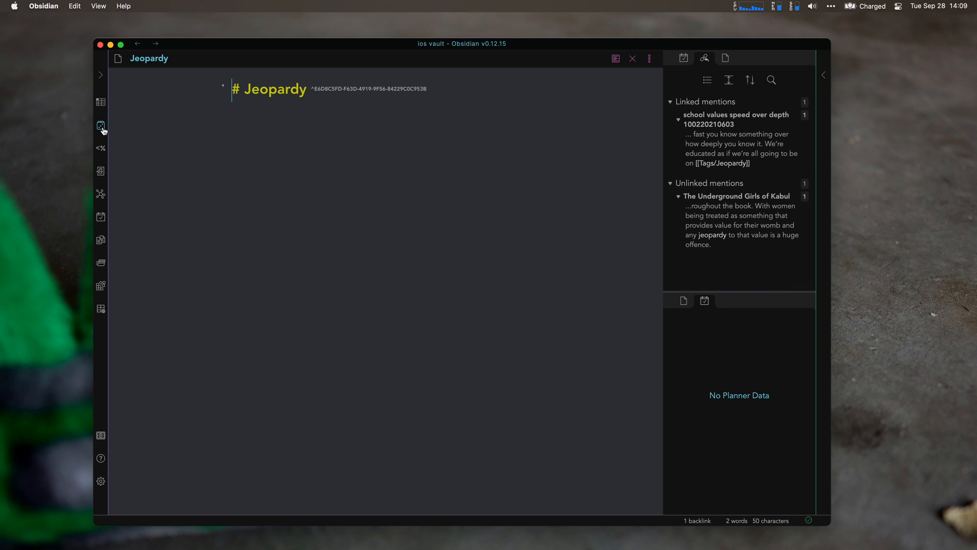
pyautogui.moveTo(191, 59)
pyautogui.write(' Game S')
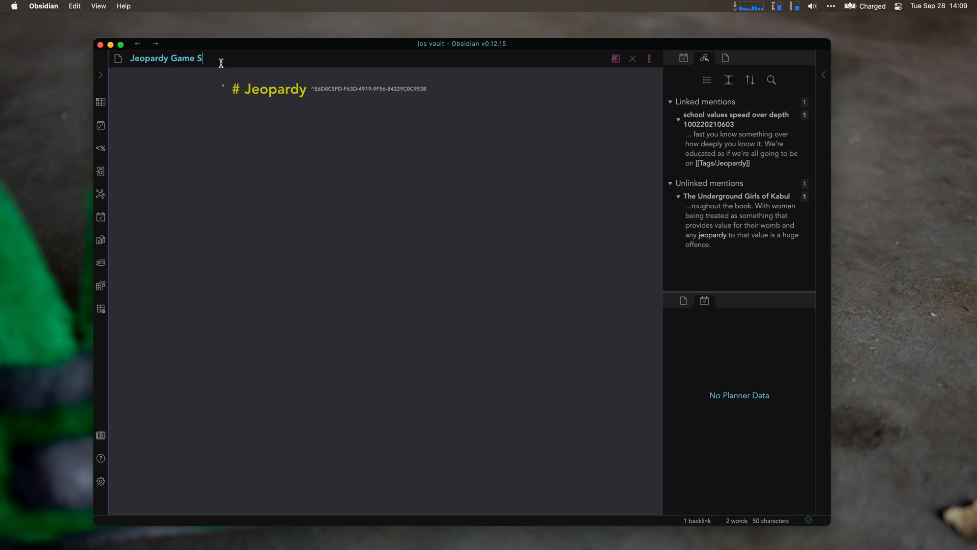
pyautogui.write('how')
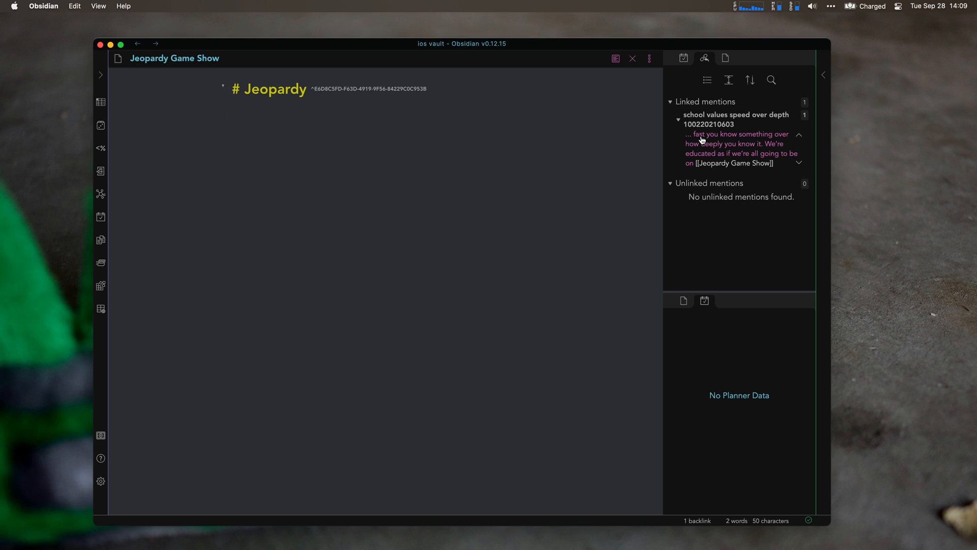
pyautogui.click(233, 118)
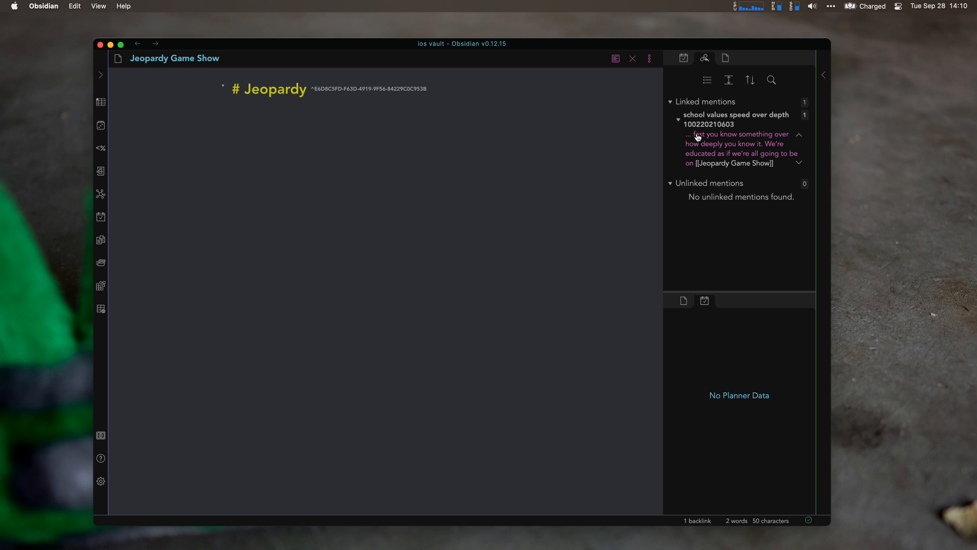
pyautogui.moveTo(101, 85)
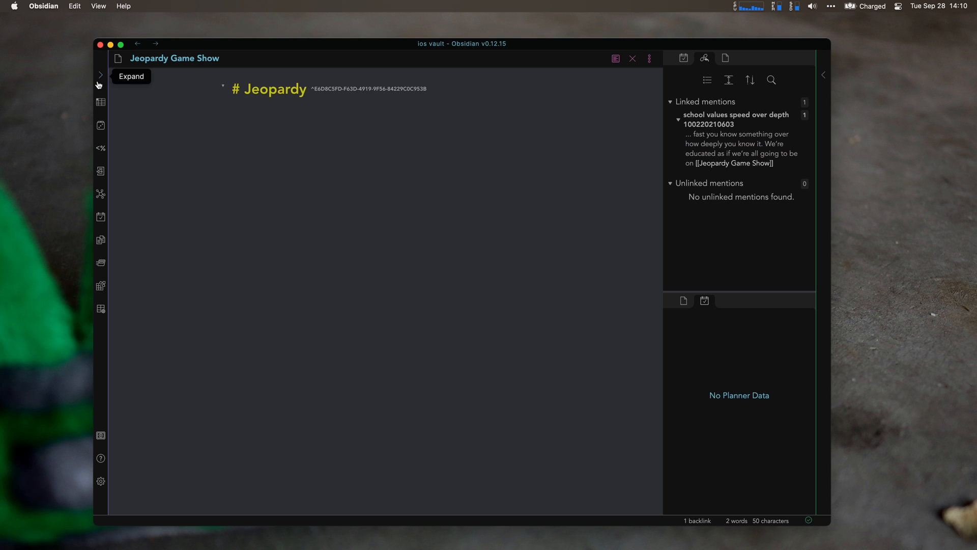
# Show the file explorer side panel and expand the Tags folder.
pyautogui.click(100, 74)
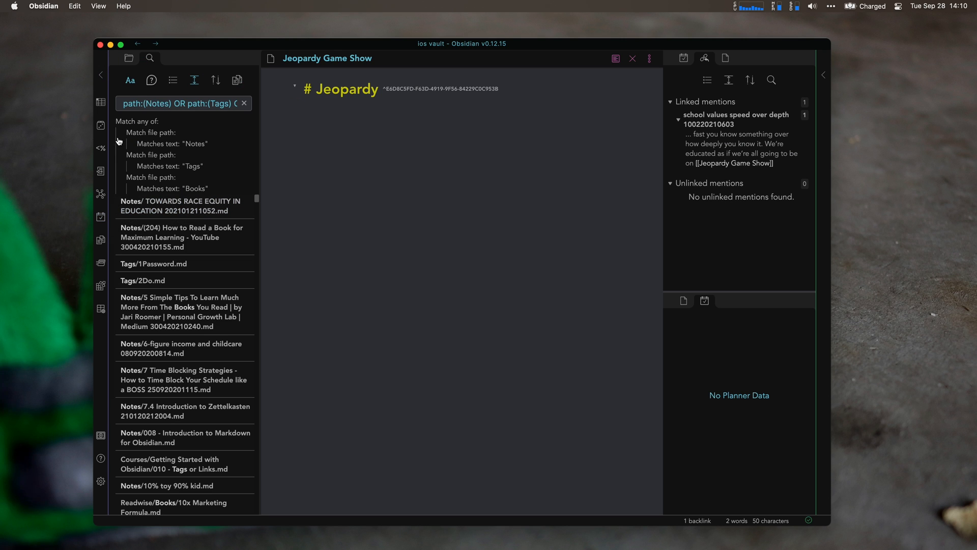
pyautogui.click(128, 58)
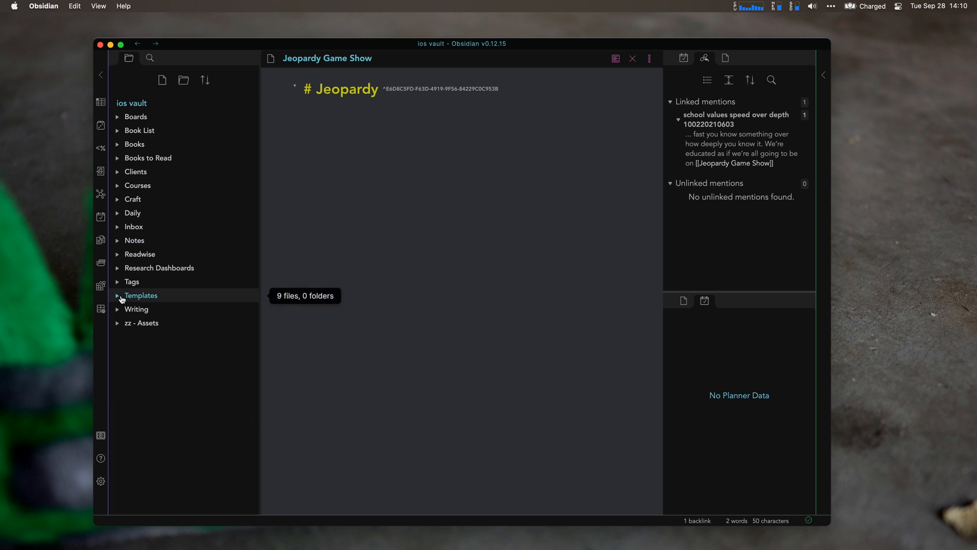
pyautogui.click(117, 282)
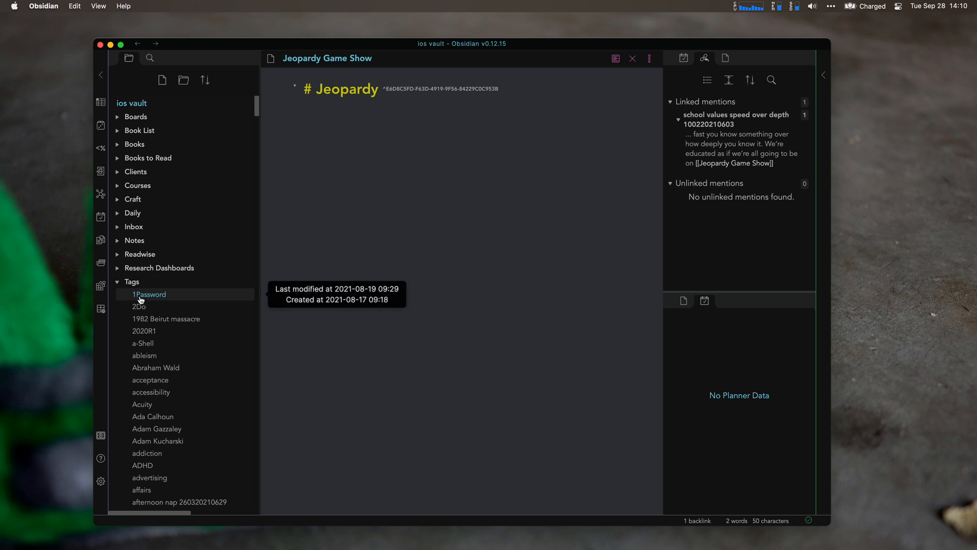
# Browse the 1982 Beirut massacre, acceptance, Ada Calhoun and addiction tag notes.
pyautogui.click(166, 319)
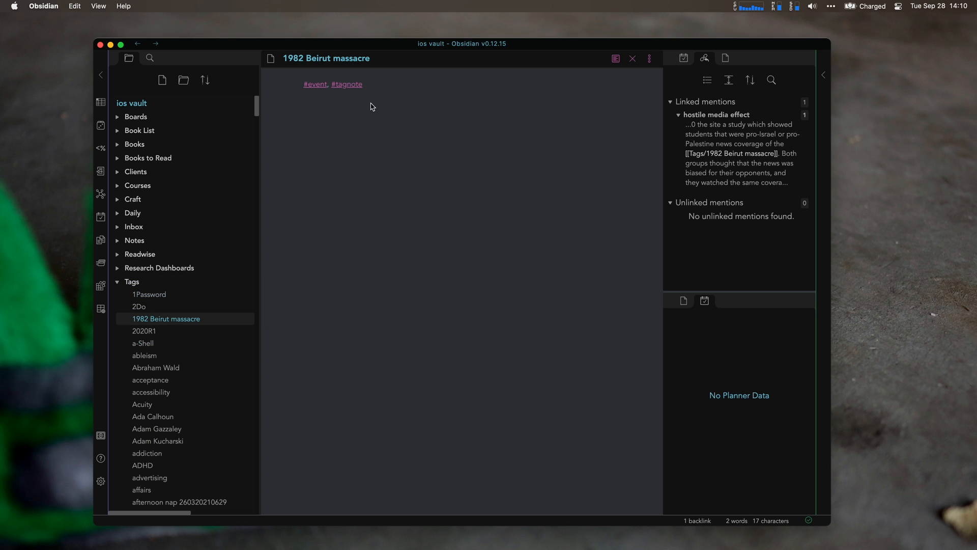
pyautogui.moveTo(306, 281)
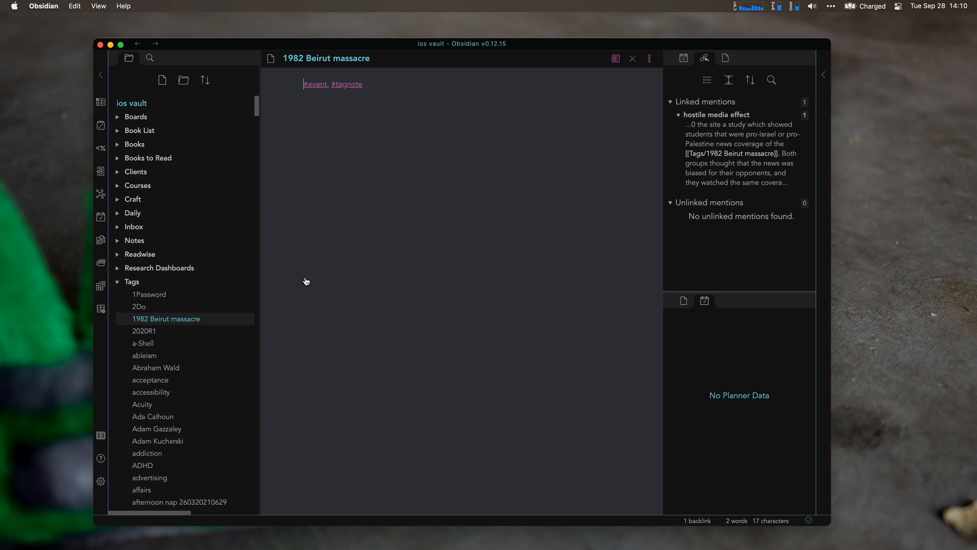
pyautogui.moveTo(310, 353)
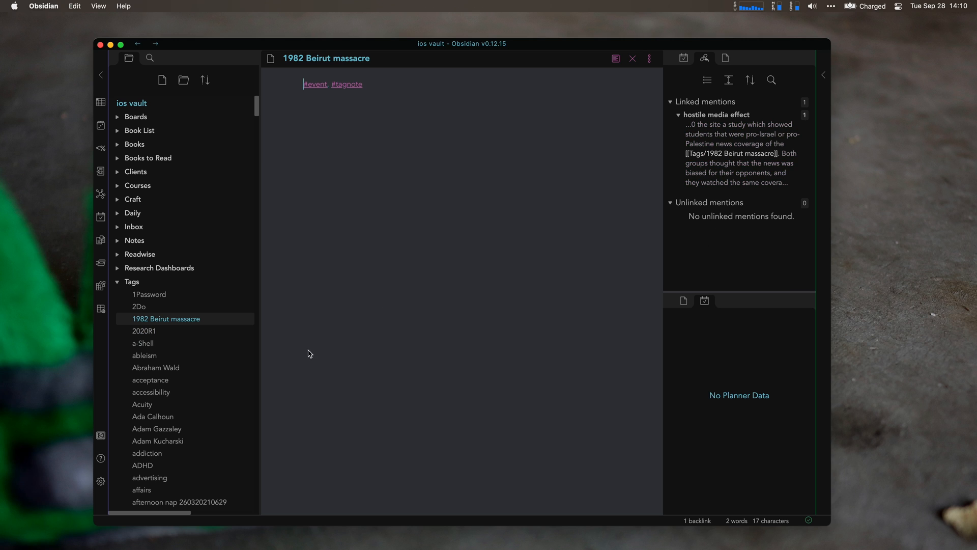
pyautogui.click(150, 379)
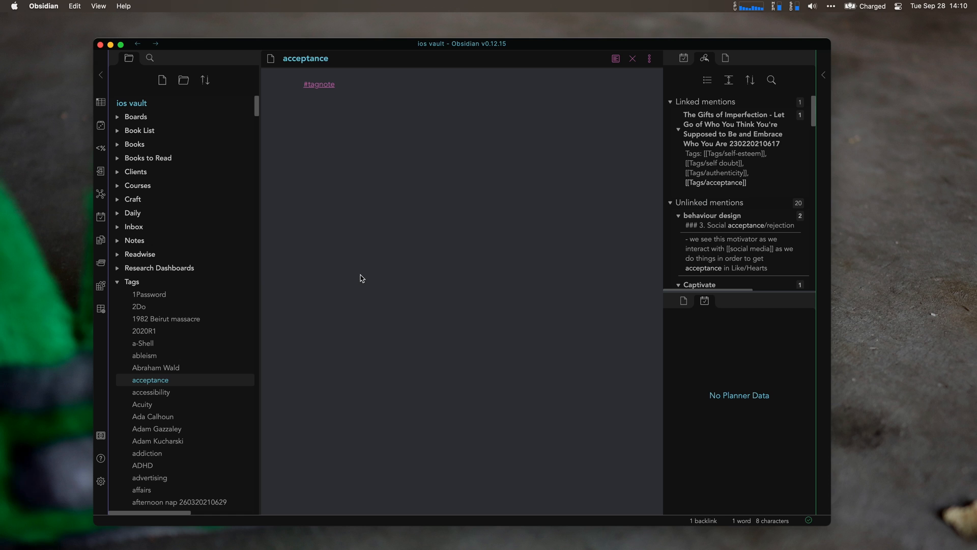
pyautogui.moveTo(465, 156)
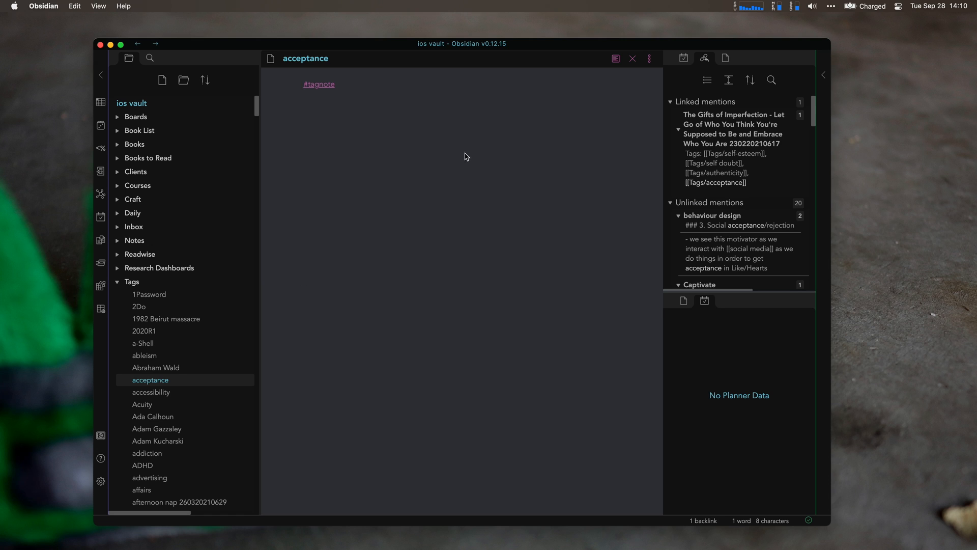
pyautogui.moveTo(152, 373)
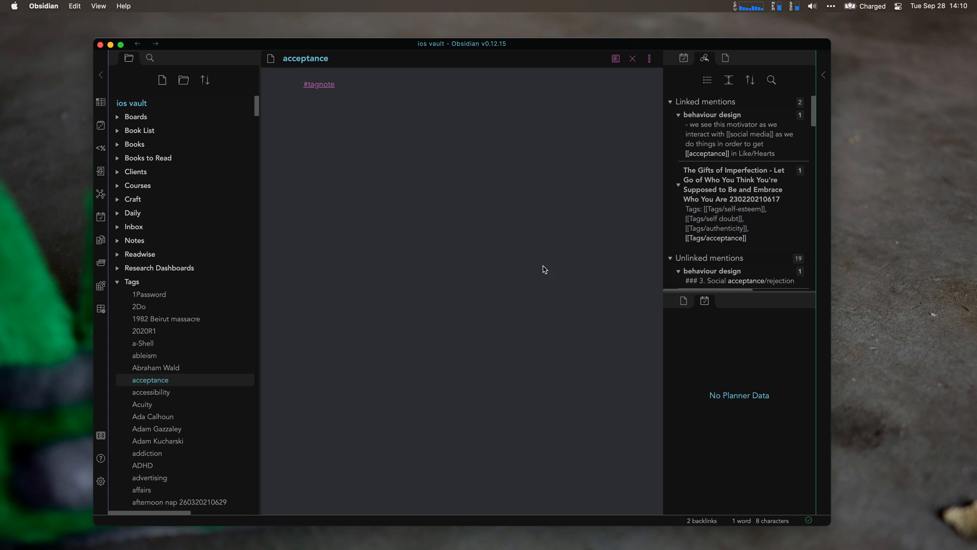
pyautogui.moveTo(162, 419)
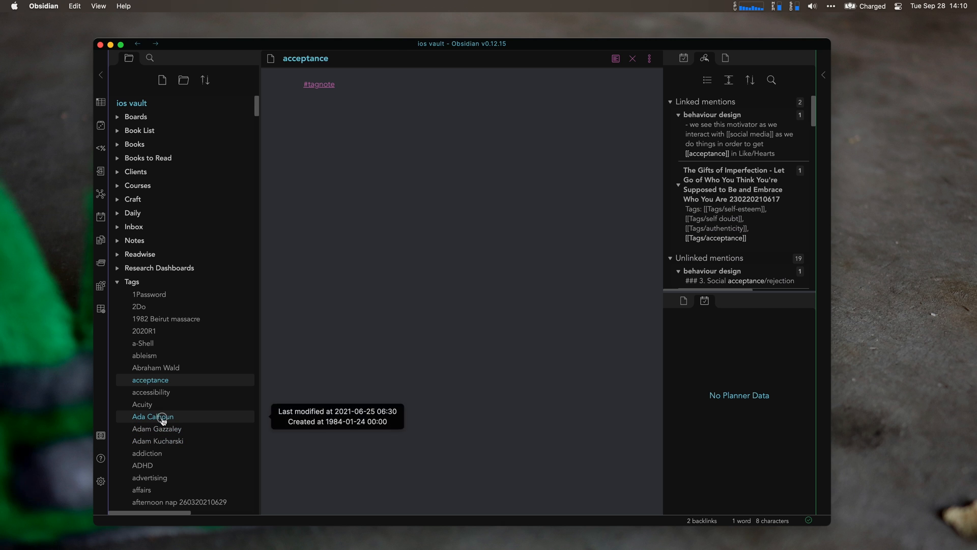
pyautogui.click(152, 416)
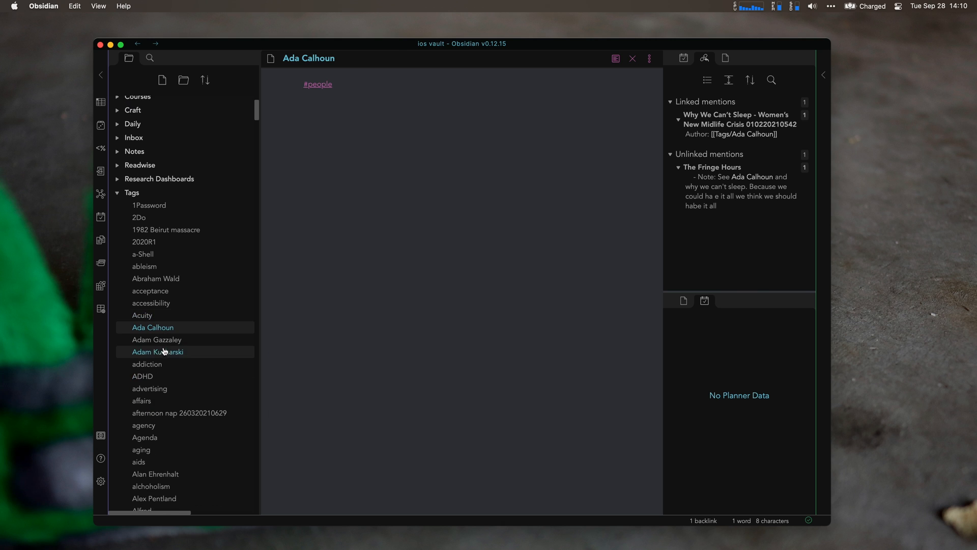
pyautogui.click(147, 364)
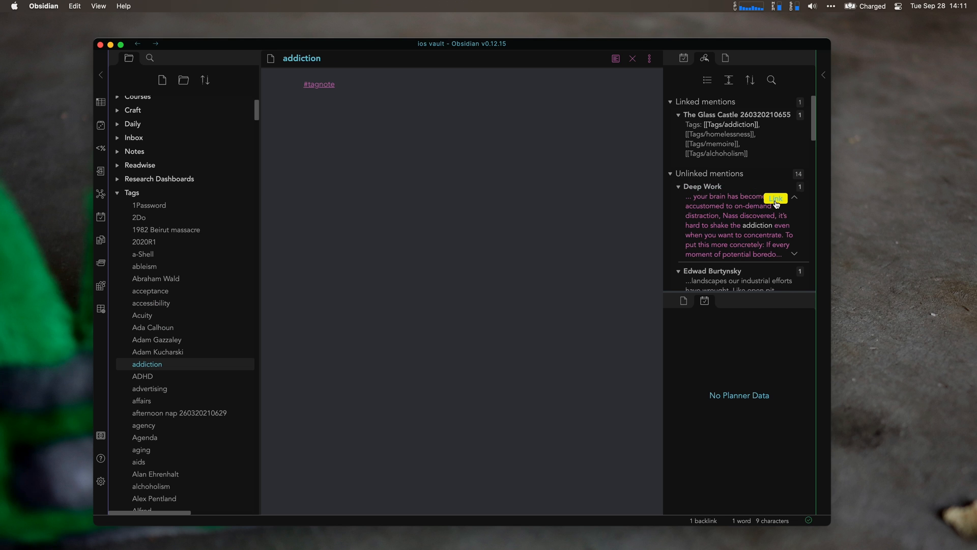
pyautogui.scroll(-3)
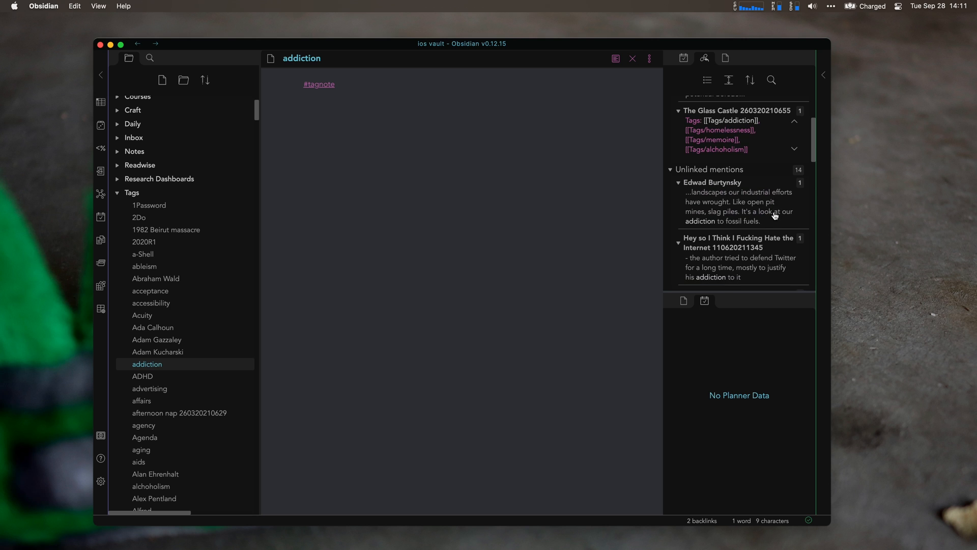
pyautogui.moveTo(139, 218)
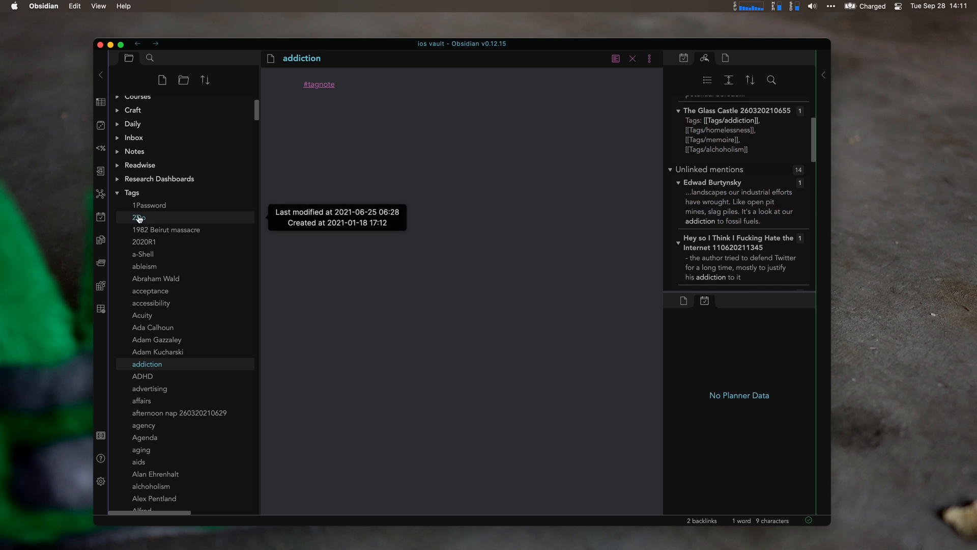
pyautogui.moveTo(249, 186)
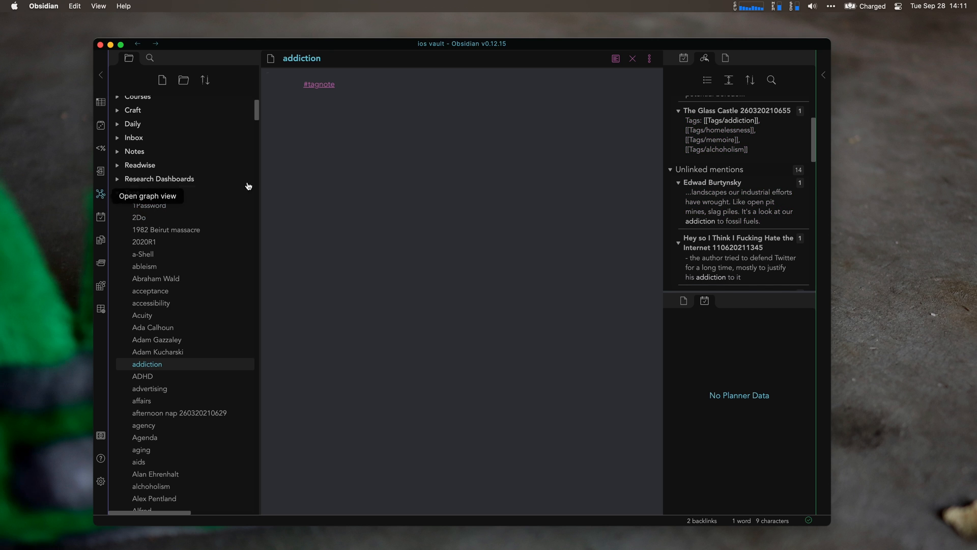
# Open the whole-vault graph, expand its colour Groups, and hide the file list.
pyautogui.click(100, 194)
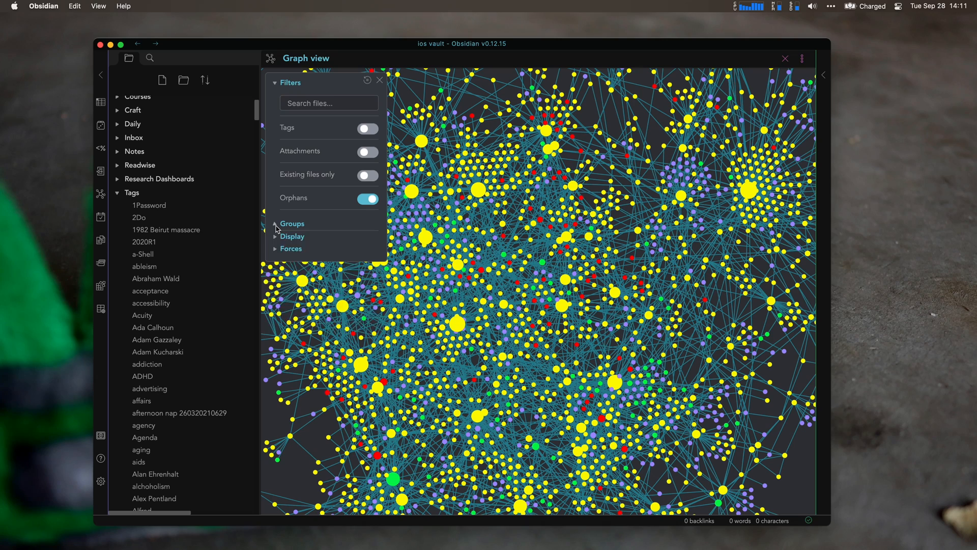
pyautogui.click(292, 223)
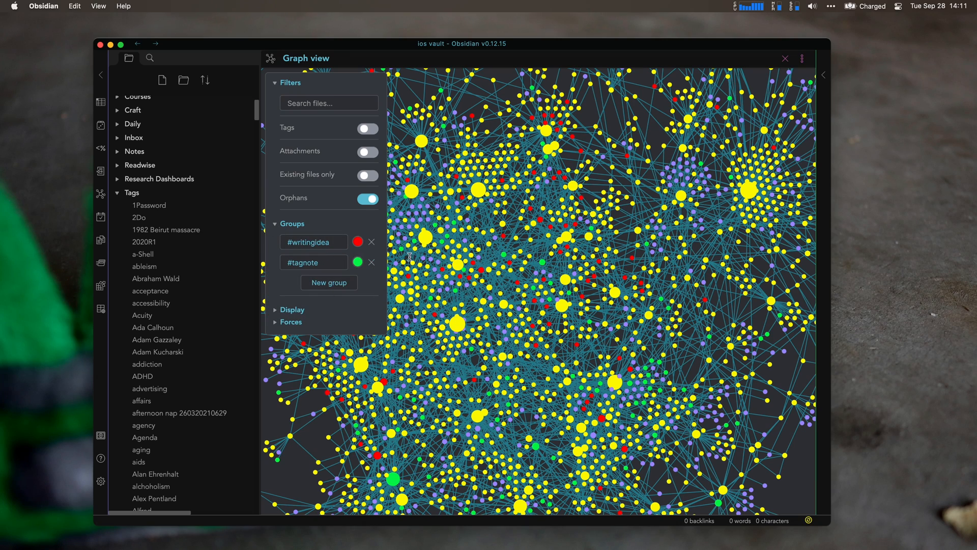
pyautogui.moveTo(101, 76)
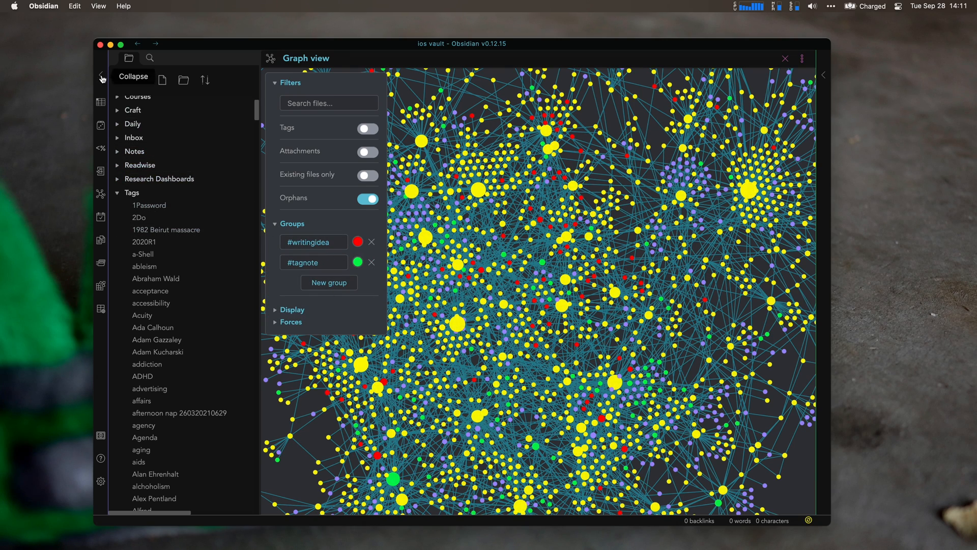
pyautogui.click(101, 78)
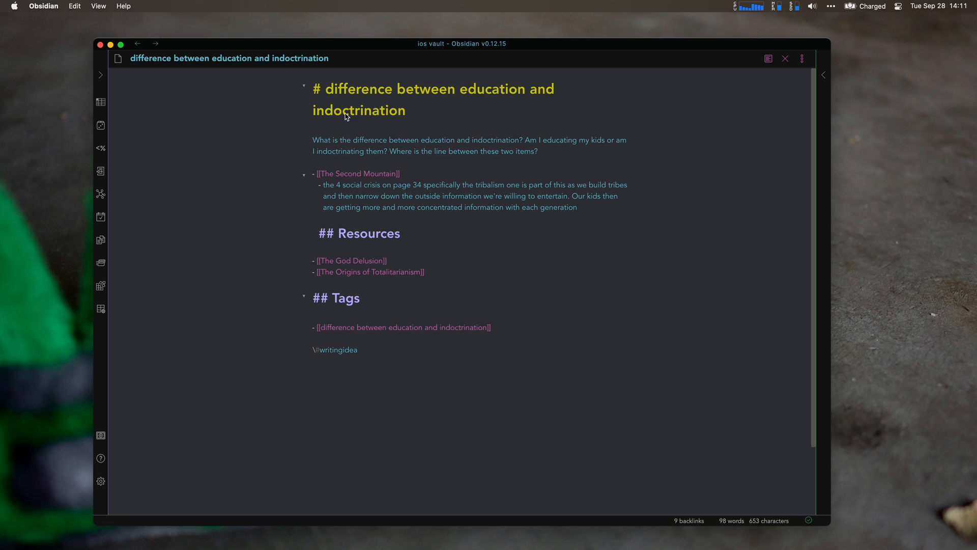
pyautogui.moveTo(331, 152)
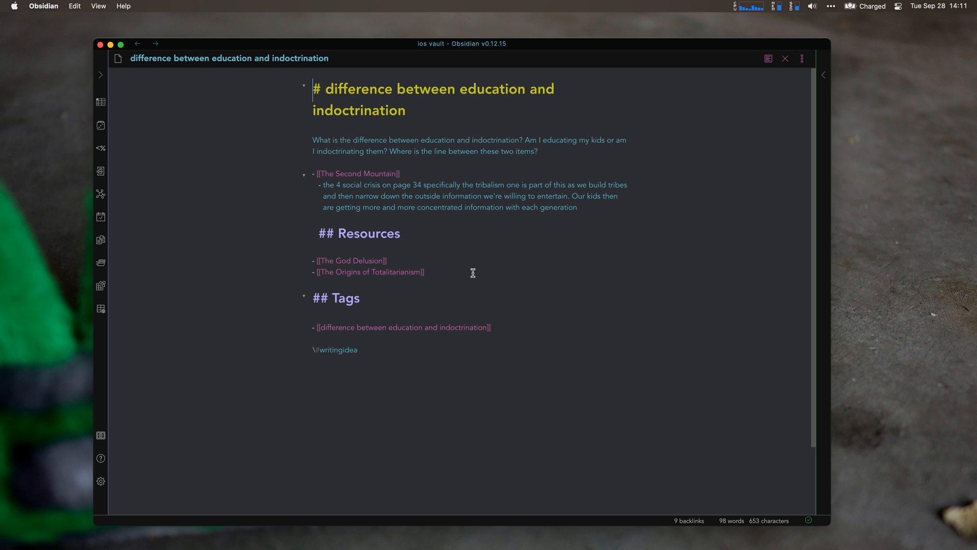
# Split the education vs indoctrination note into two panes and open the file switcher.
pyautogui.press('cmd+p')
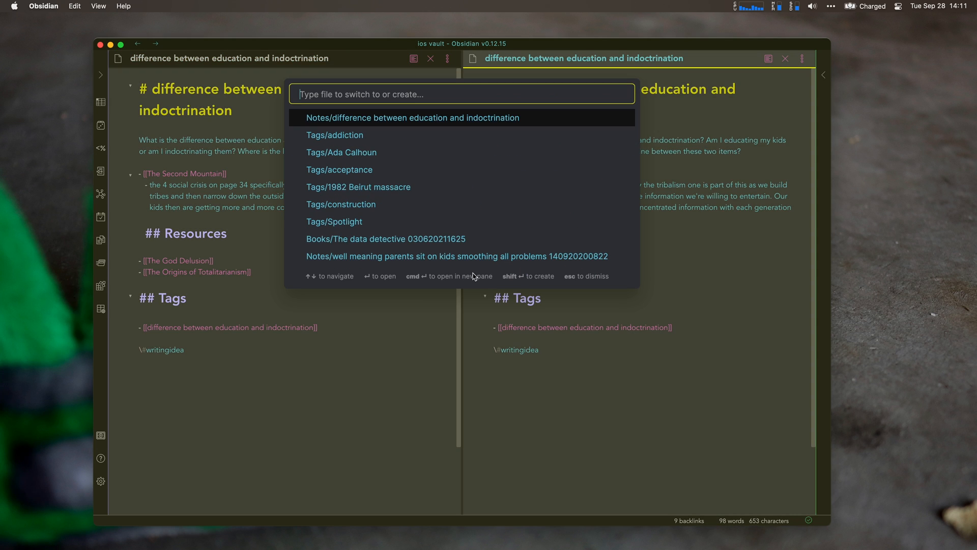
# Open the K - Explainers board, add a linked Ideas card, and close the board pane.
pyautogui.write('k -')
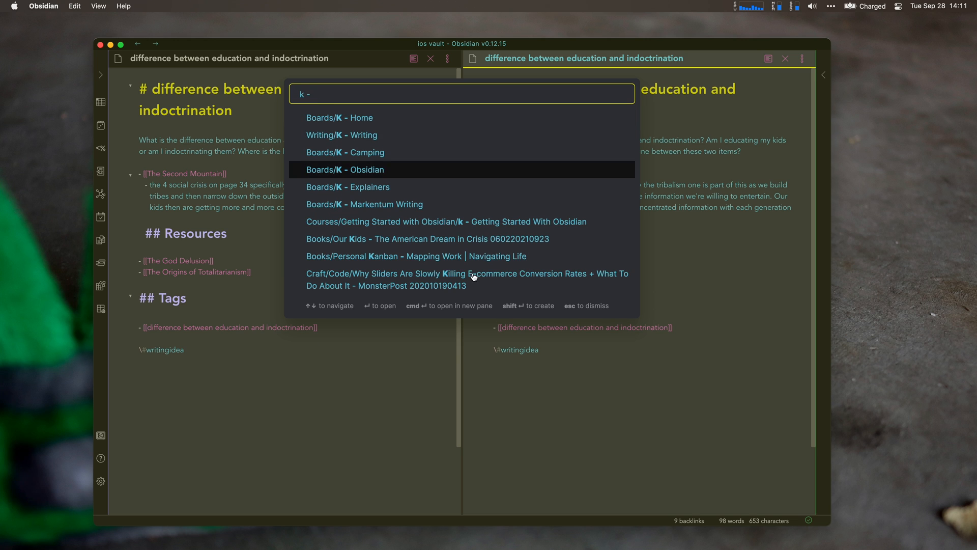
pyautogui.click(348, 187)
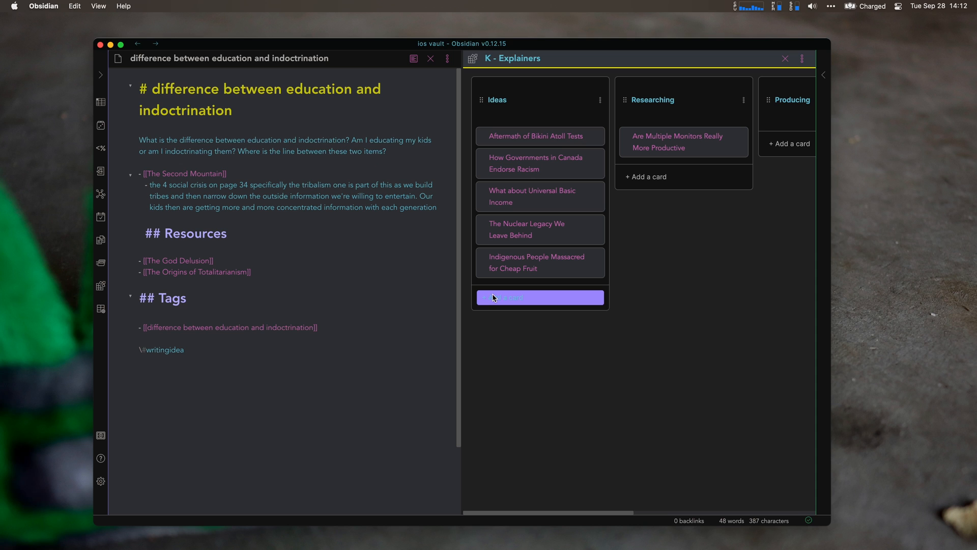
pyautogui.click(540, 297)
pyautogui.write('[[diff')
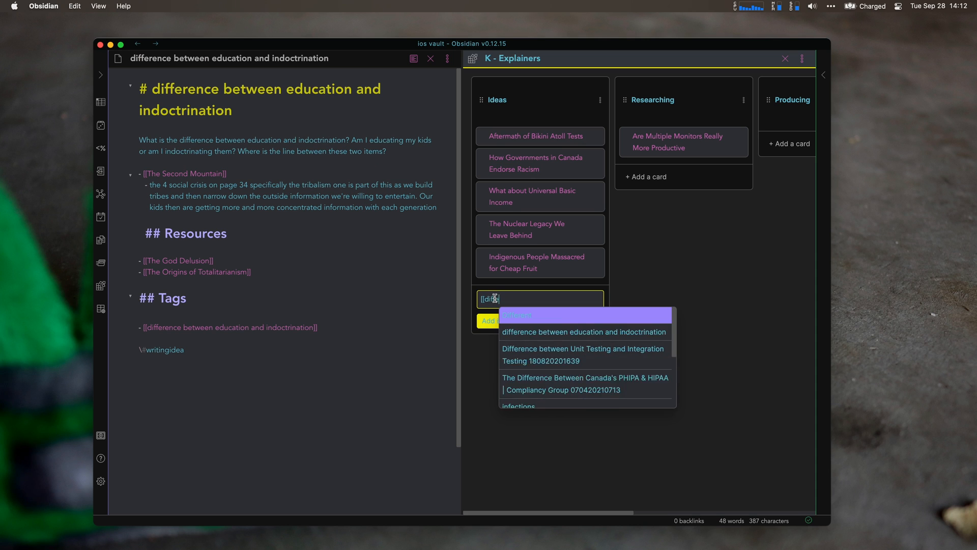
pyautogui.click(583, 332)
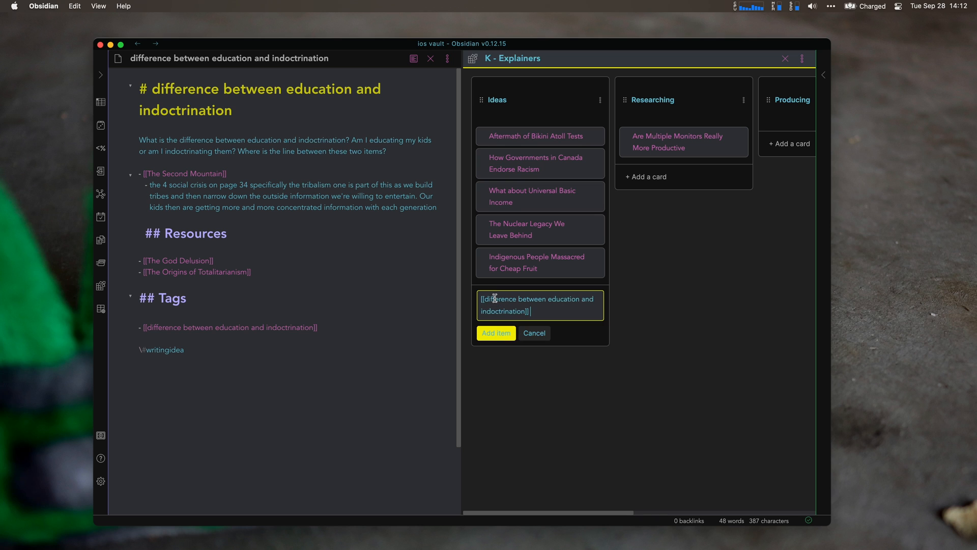
pyautogui.click(497, 333)
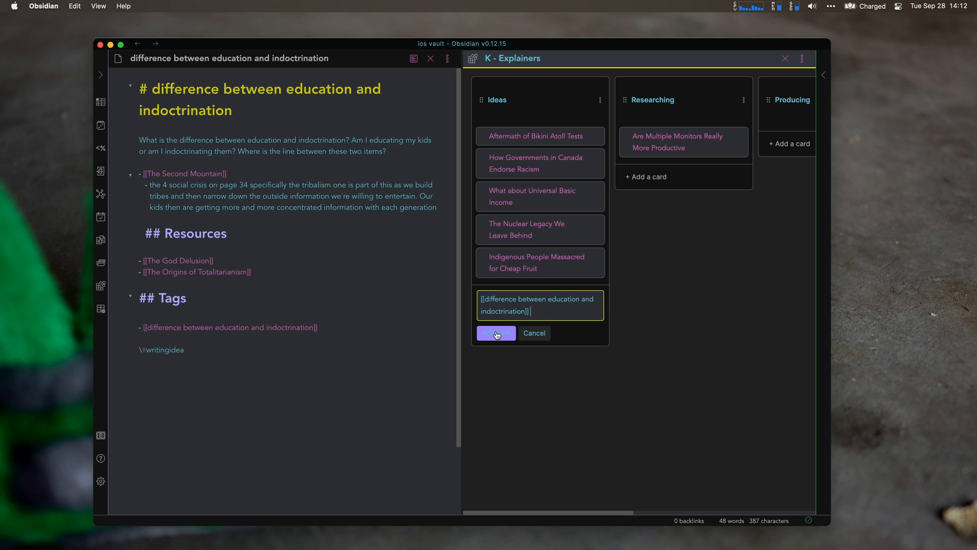
pyautogui.click(496, 333)
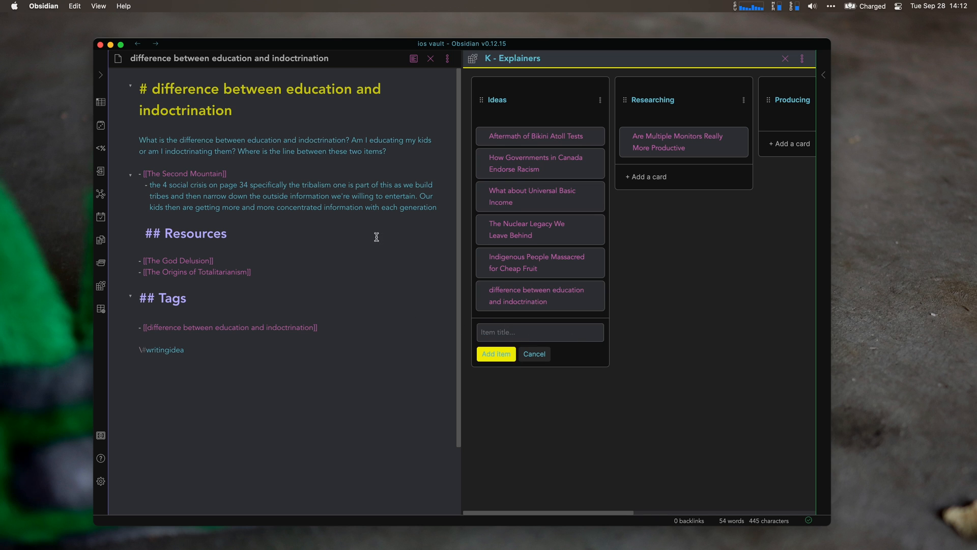
pyautogui.click(784, 58)
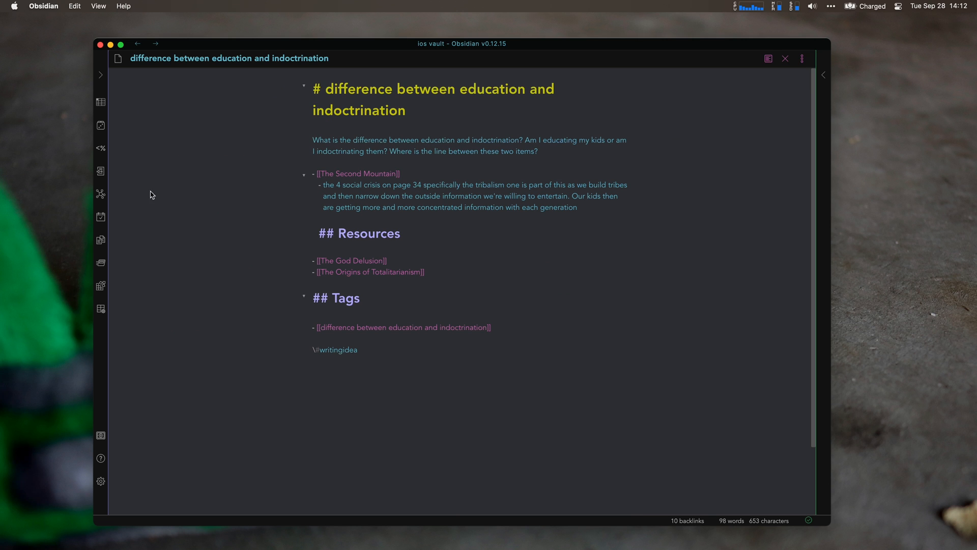
# Reopen the whole-vault graph view and click into a cluster of linked nodes.
pyautogui.click(100, 193)
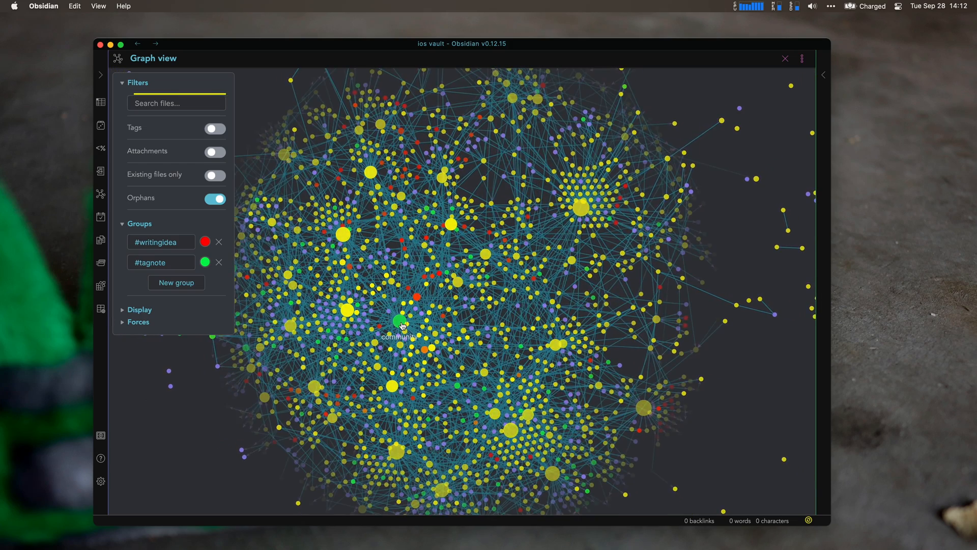
pyautogui.click(400, 320)
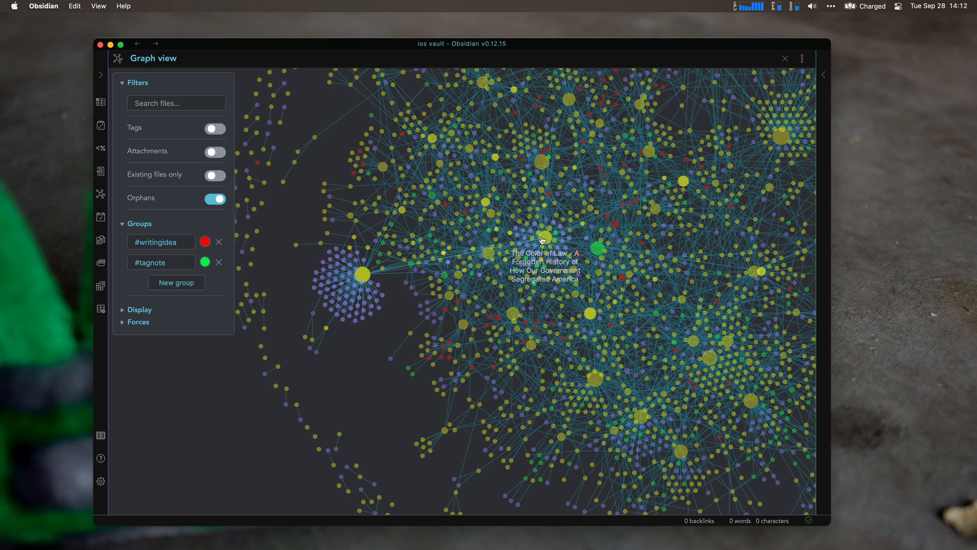
pyautogui.moveTo(371, 285)
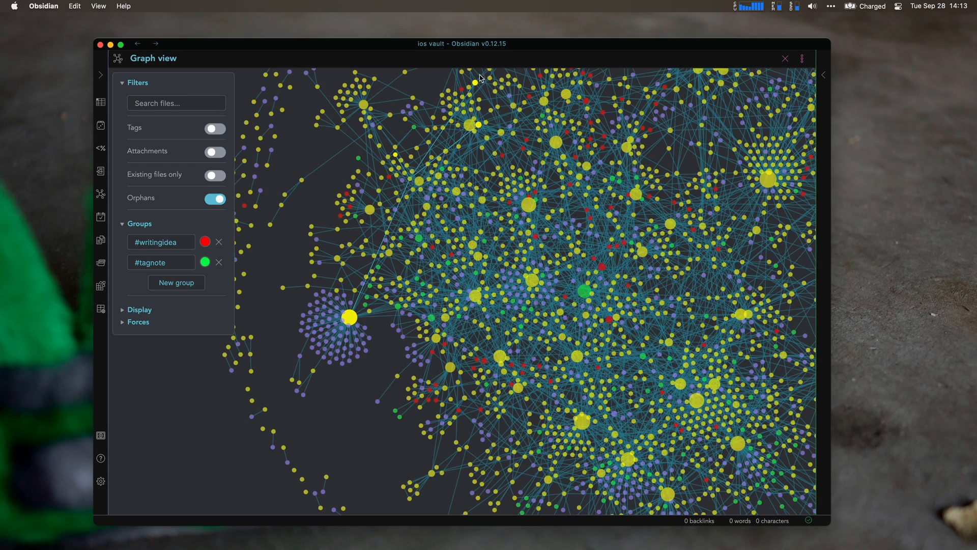
pyautogui.moveTo(474, 86)
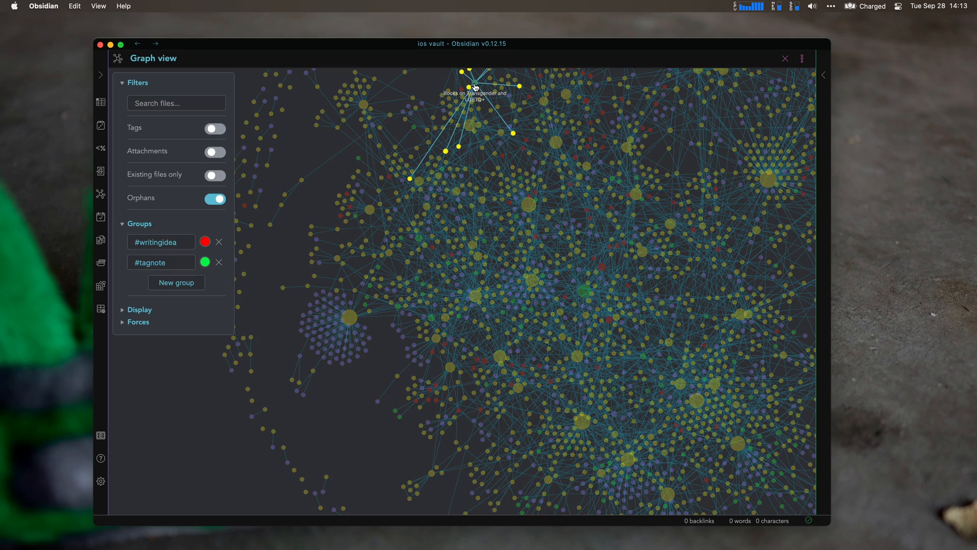